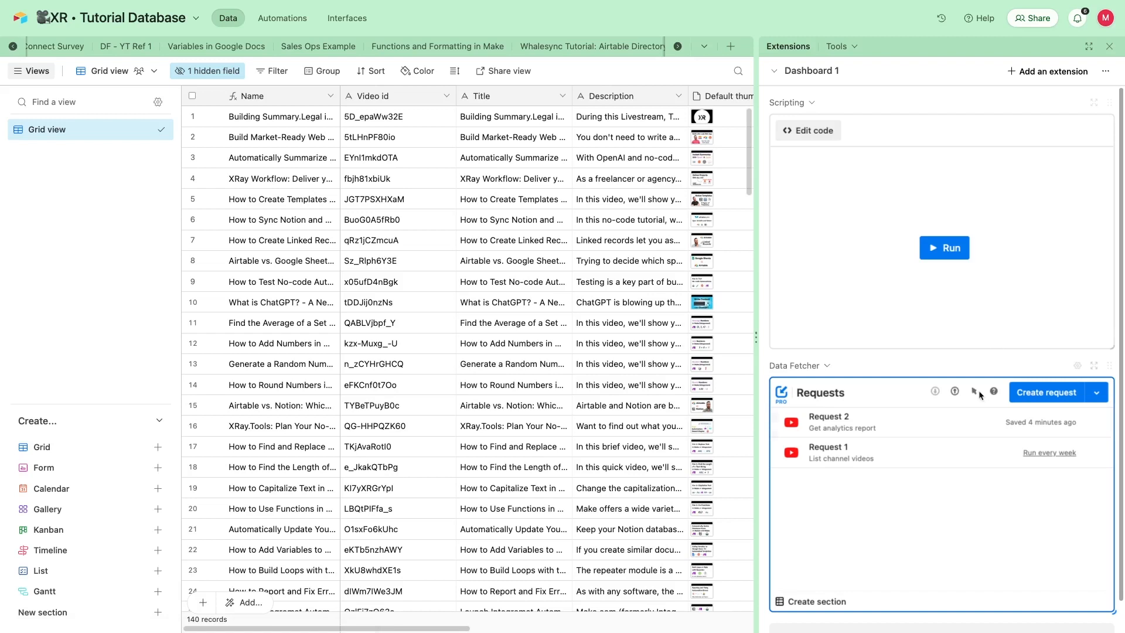
mouse_move(1024, 432)
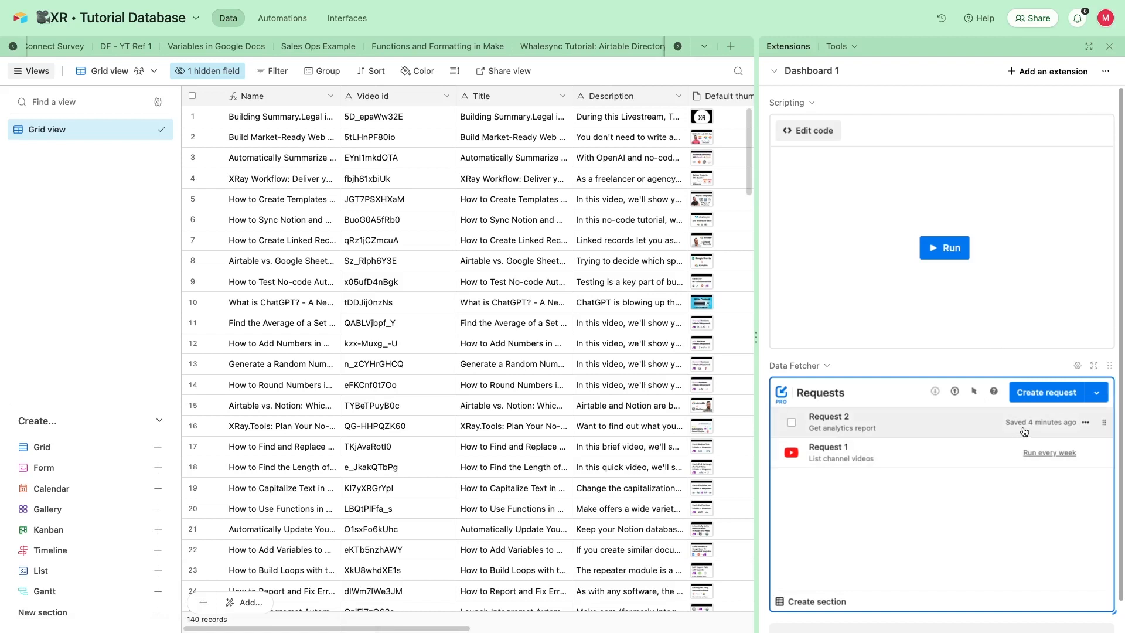
- Review the existing Request 2 analytics settings, then view the empty Data Fetcher Tutorial - YouTube table
click(1086, 422)
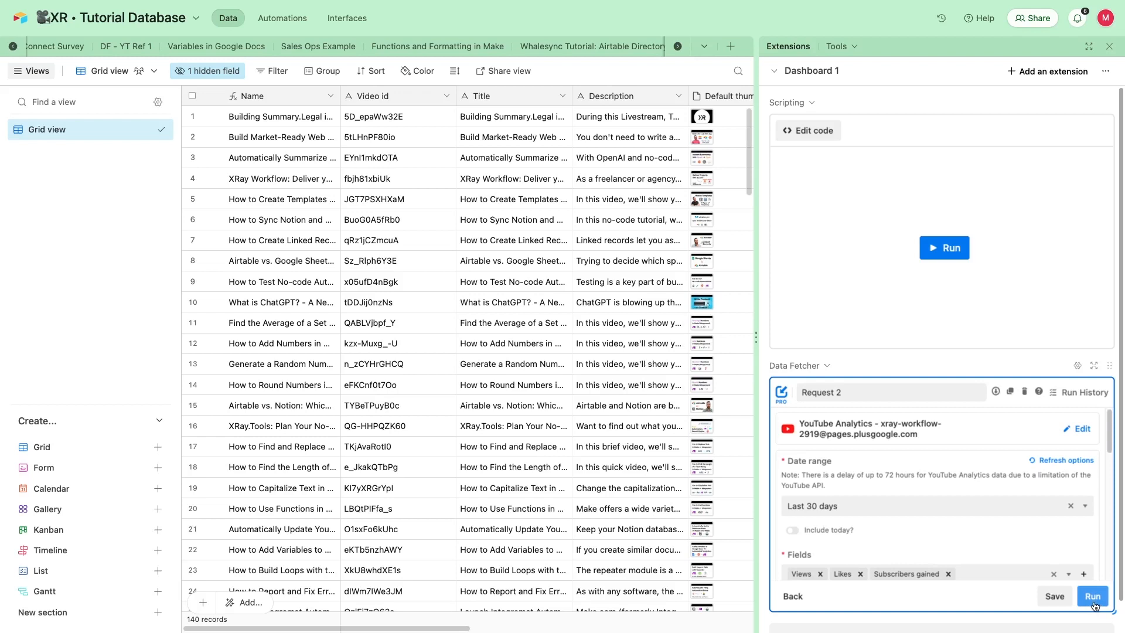
click(864, 45)
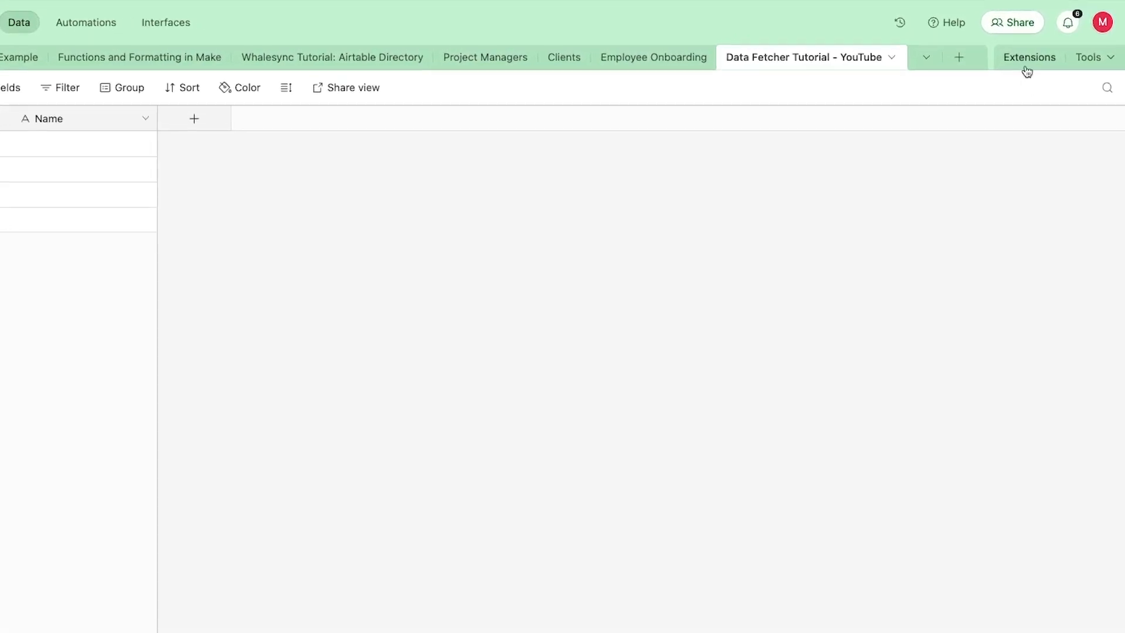
- Add the Data Fetcher extension from the marketplace and expand it to start Request 1
click(1029, 58)
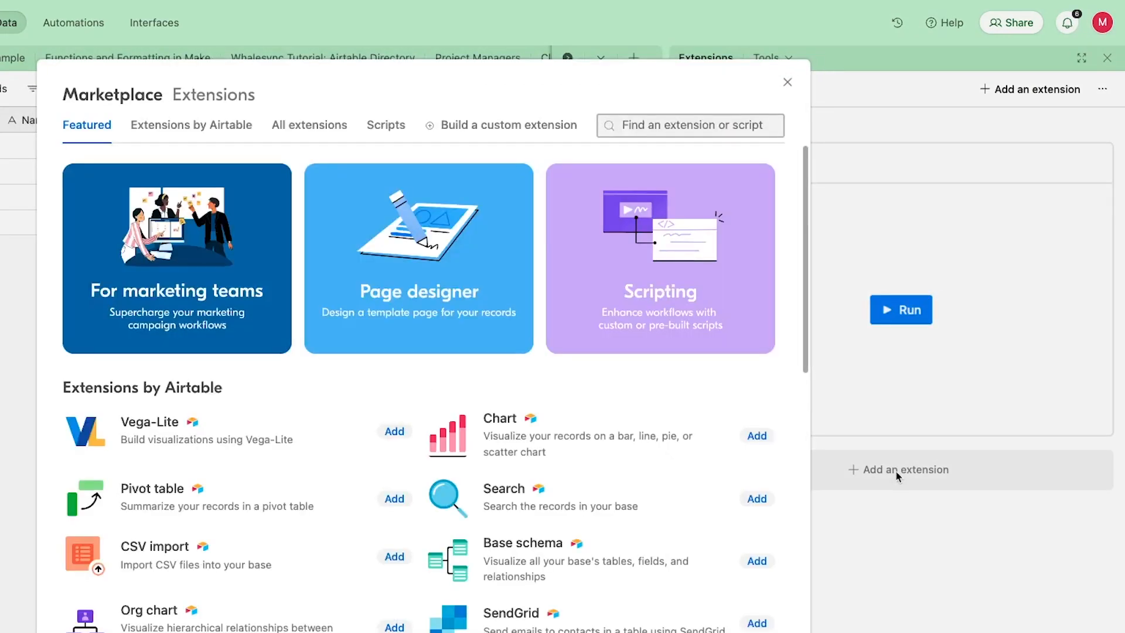
text(data fet)
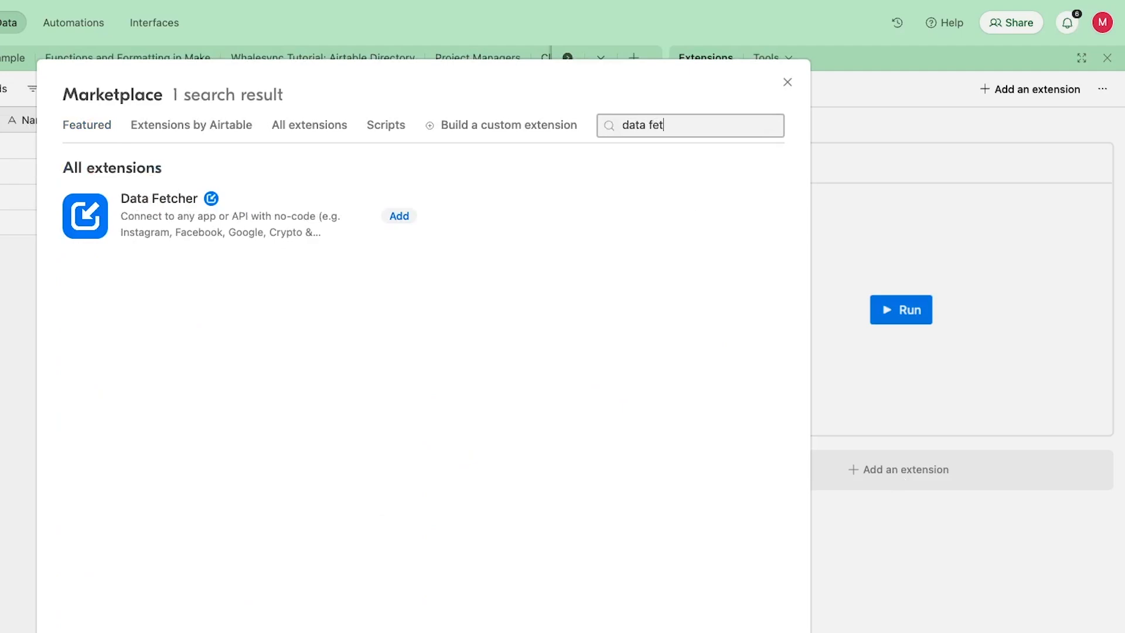
click(398, 215)
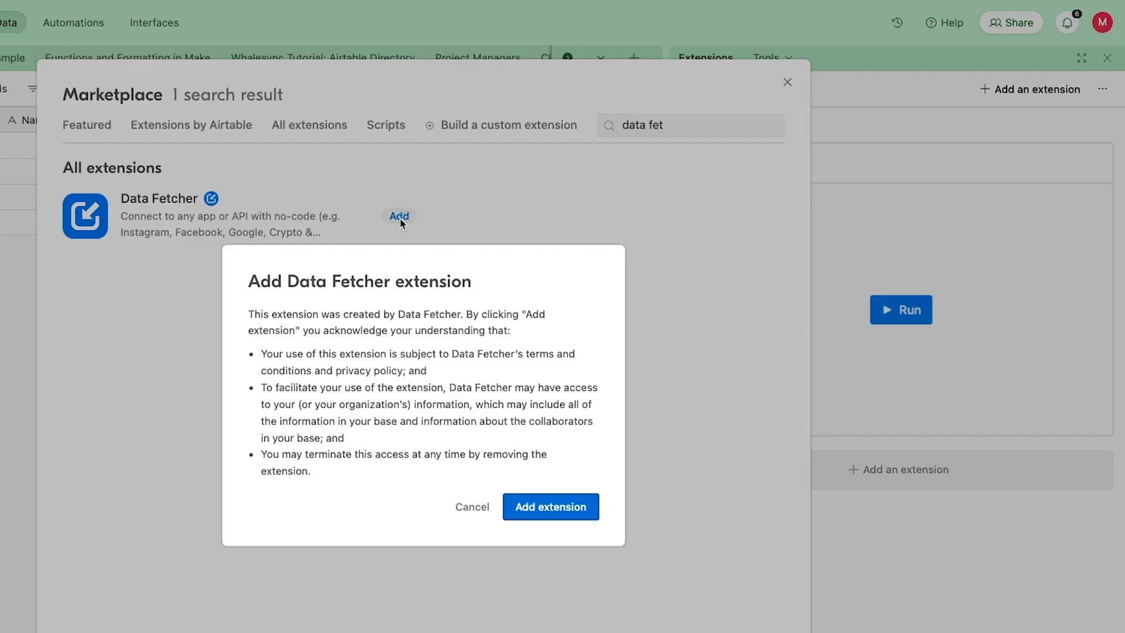
click(551, 507)
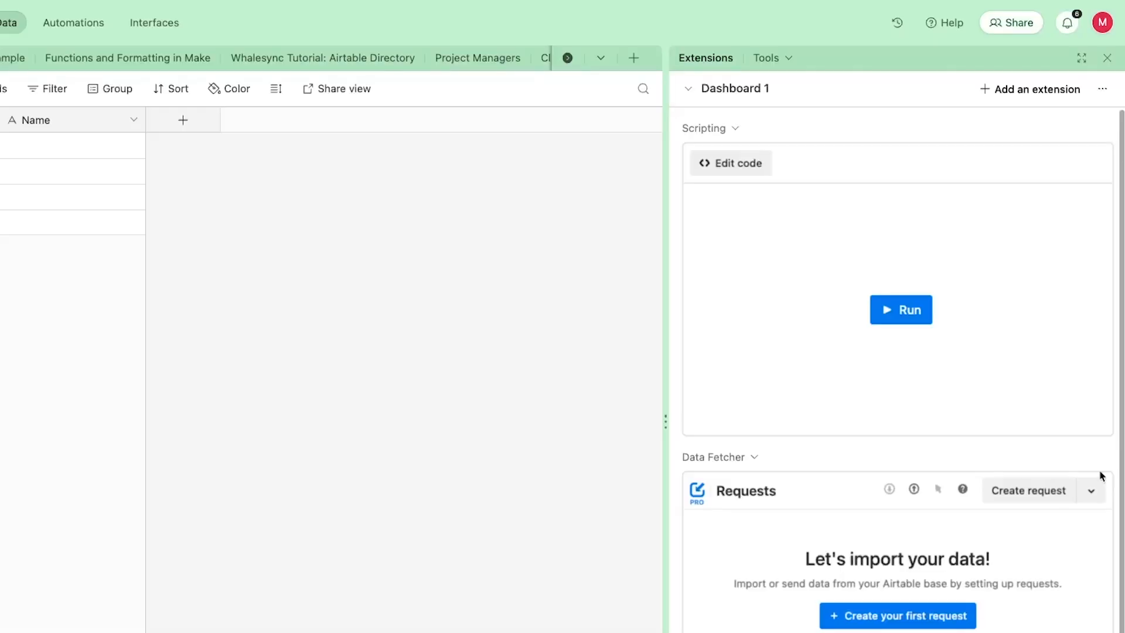
mouse_move(662, 507)
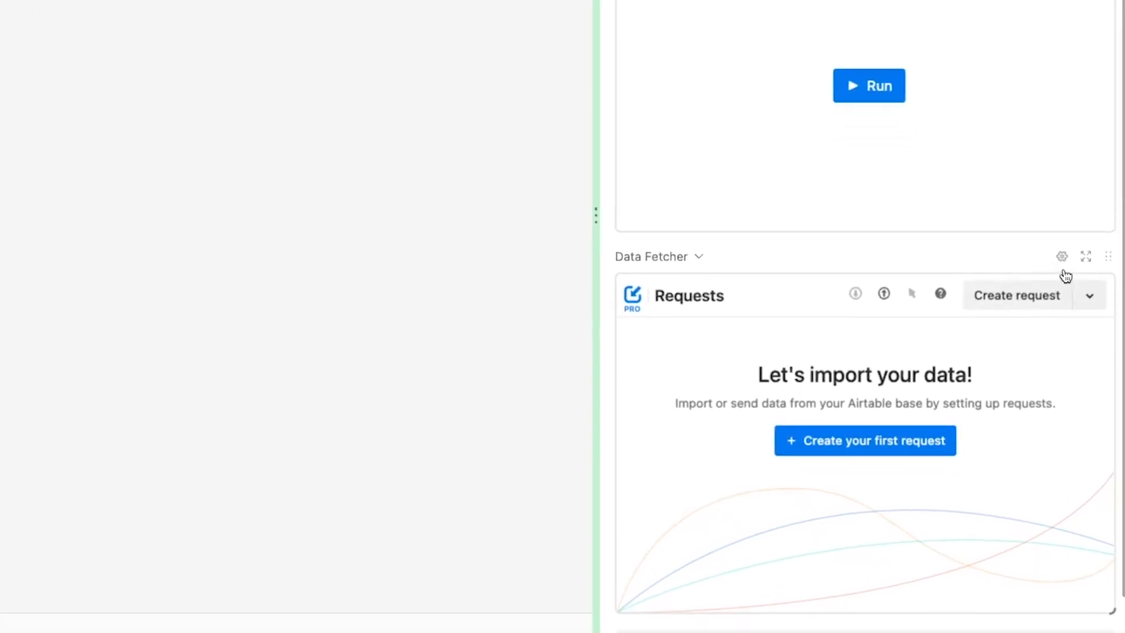
click(1085, 256)
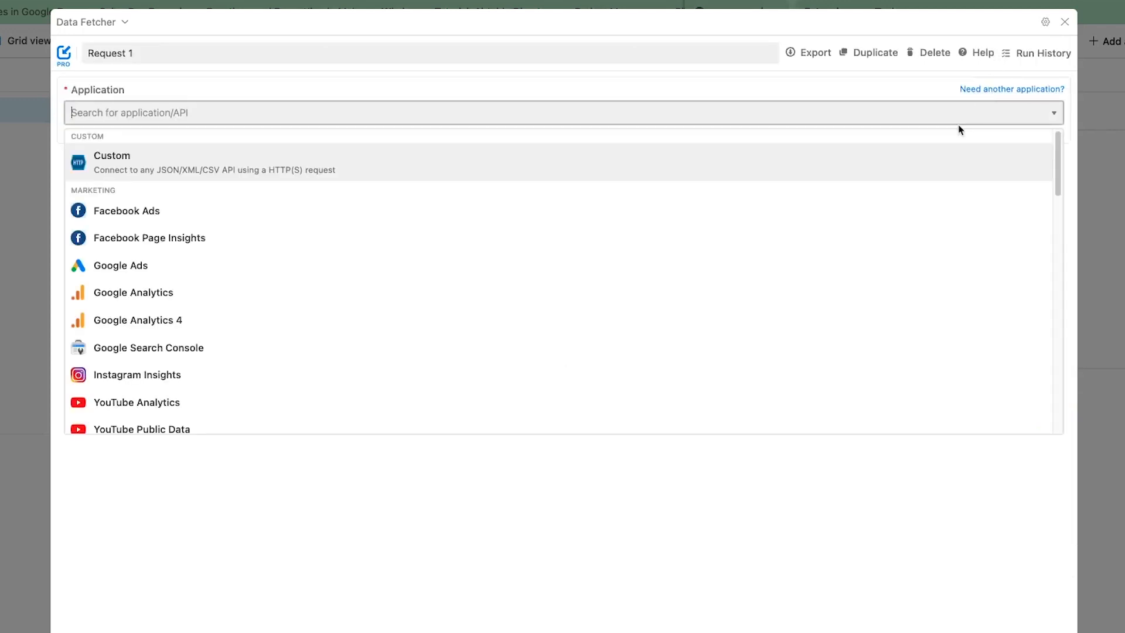
- Choose YouTube Public Data as the application and List channel videos as the endpoint
text(youtube)
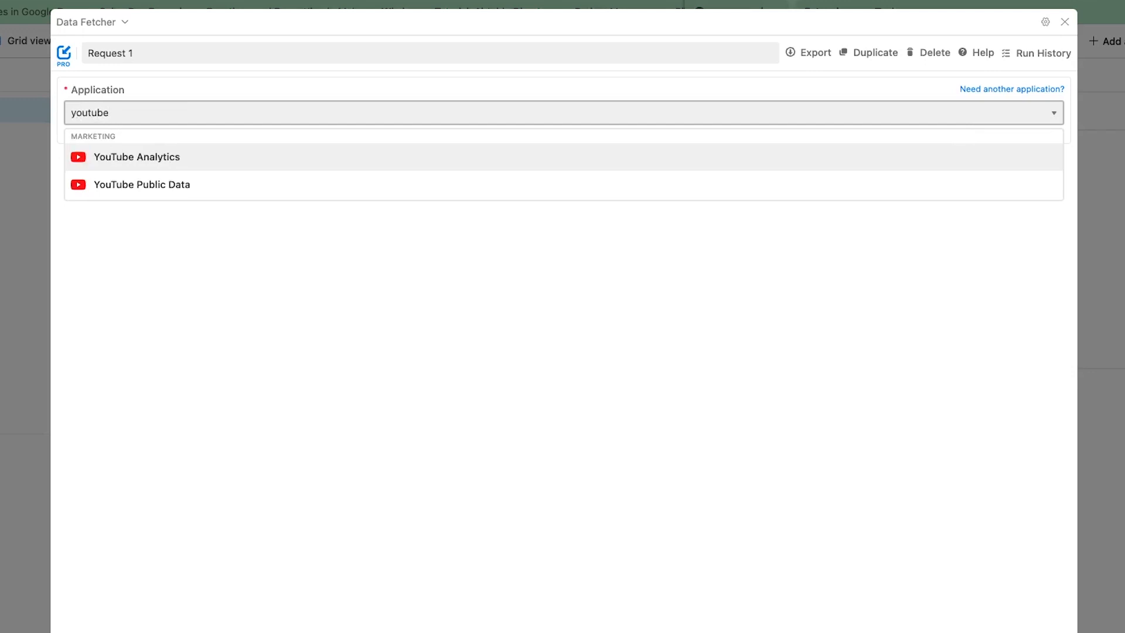
mouse_move(733, 113)
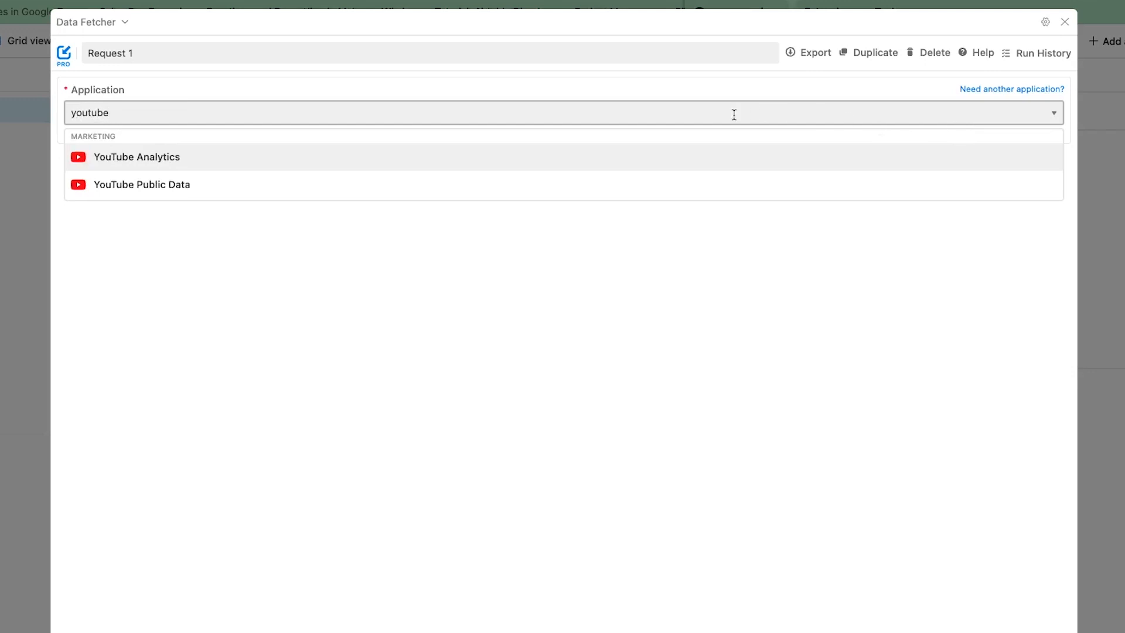
mouse_move(356, 145)
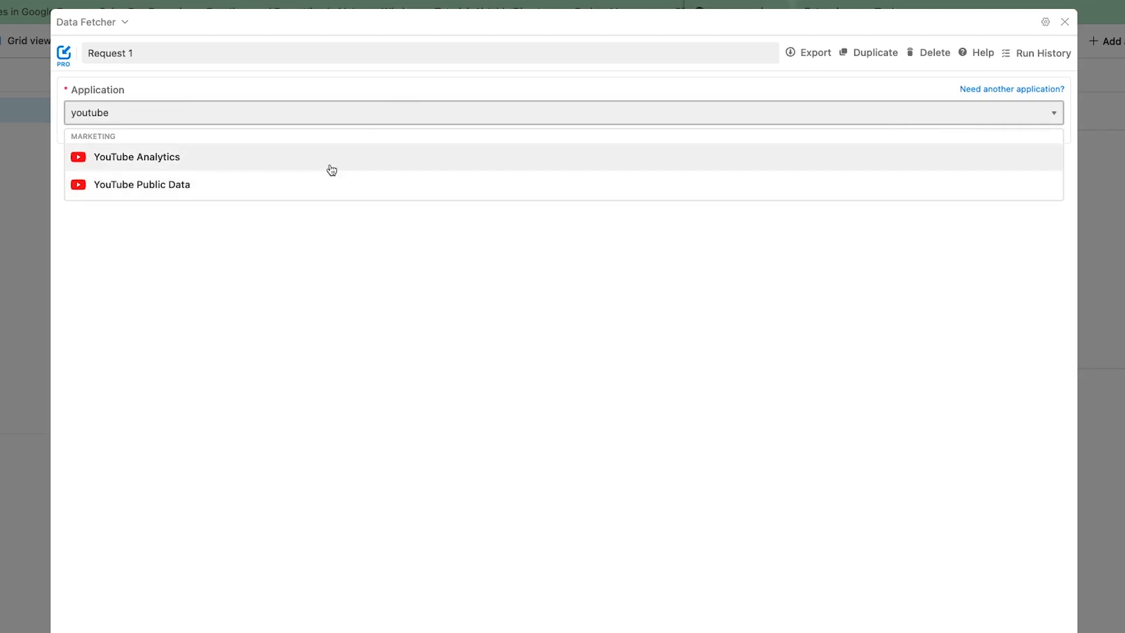
mouse_move(329, 172)
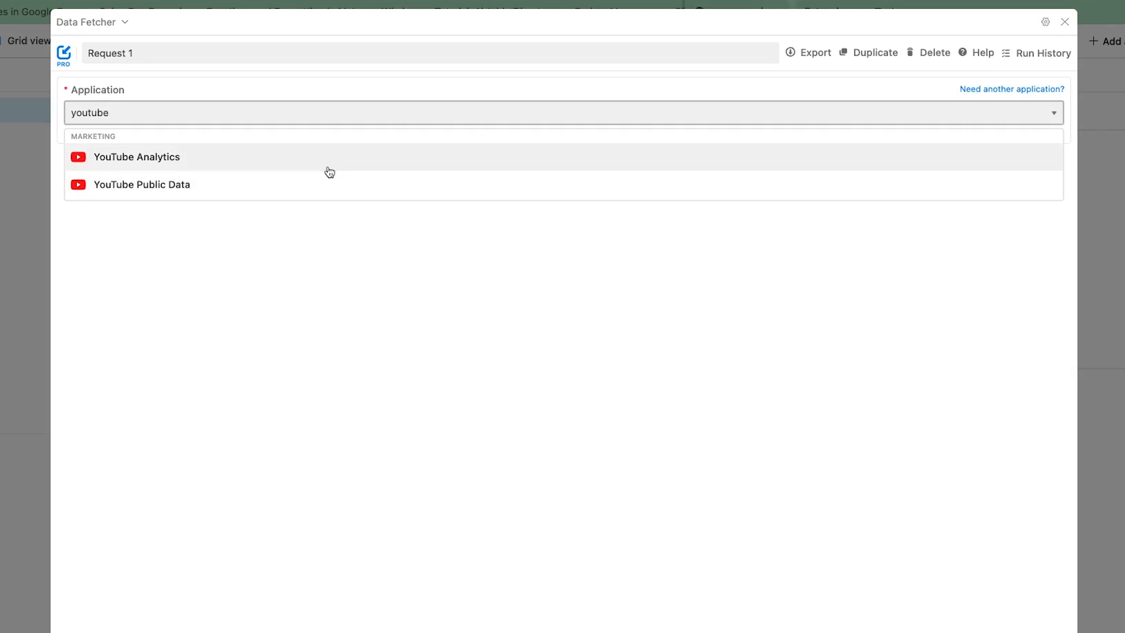
mouse_move(318, 194)
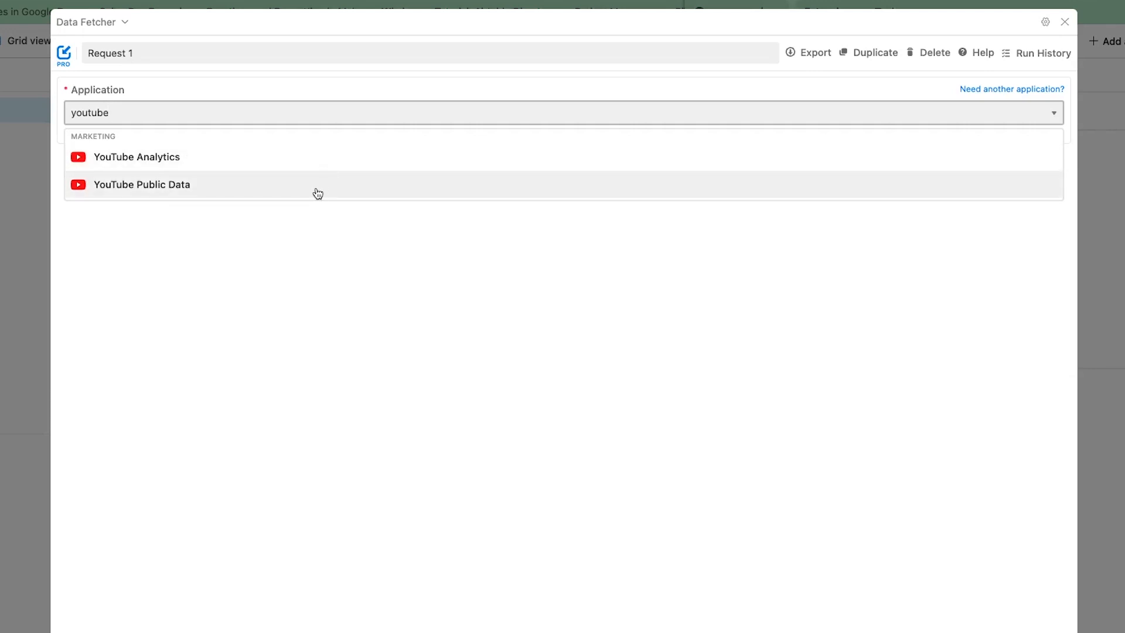
click(142, 184)
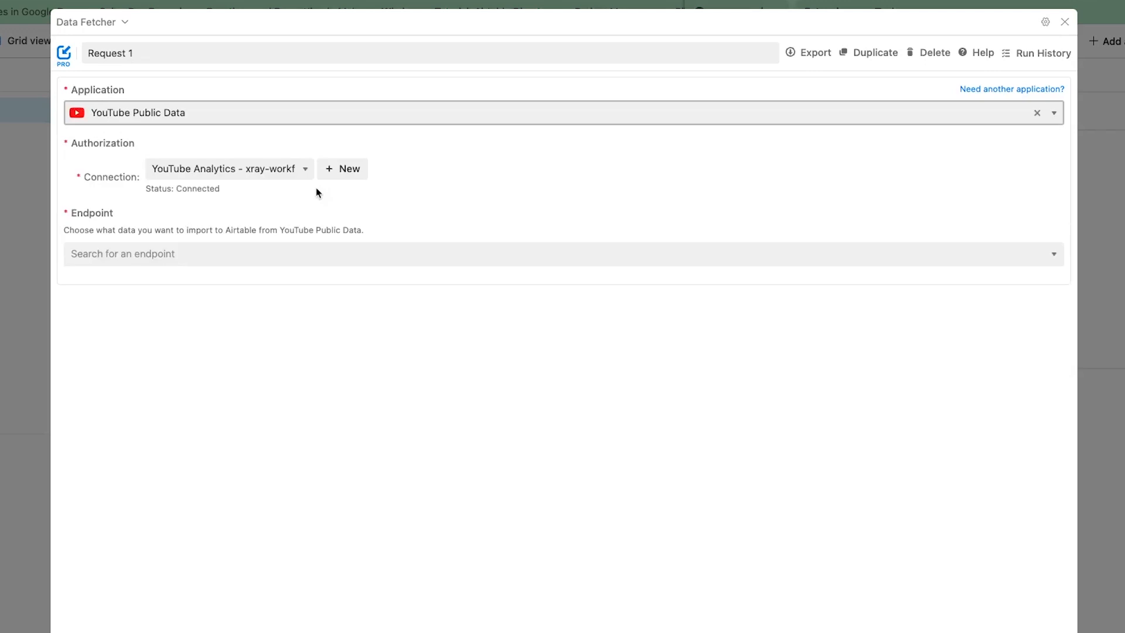
mouse_move(342, 177)
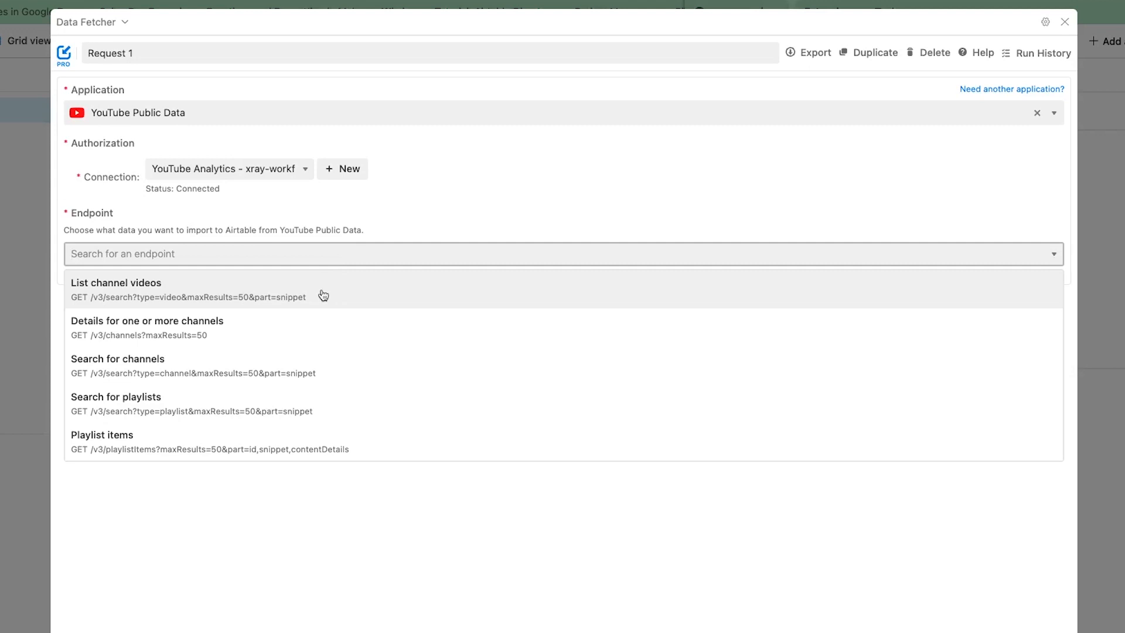
click(116, 288)
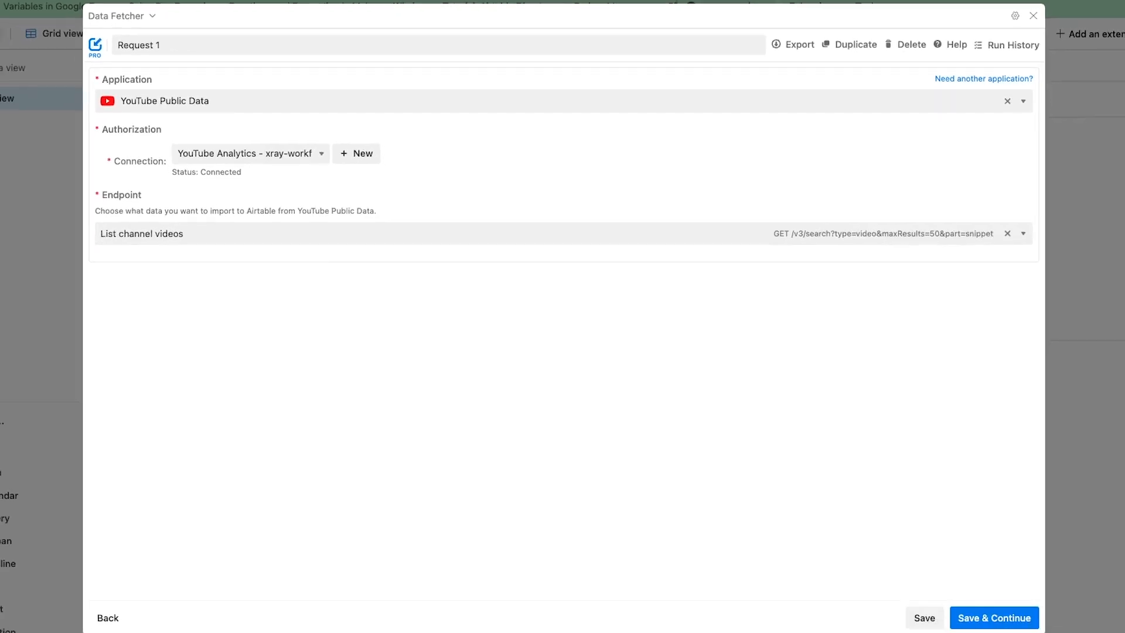
- Continue to request settings, enter the Channel Id and sort fetched videos by Date
click(994, 618)
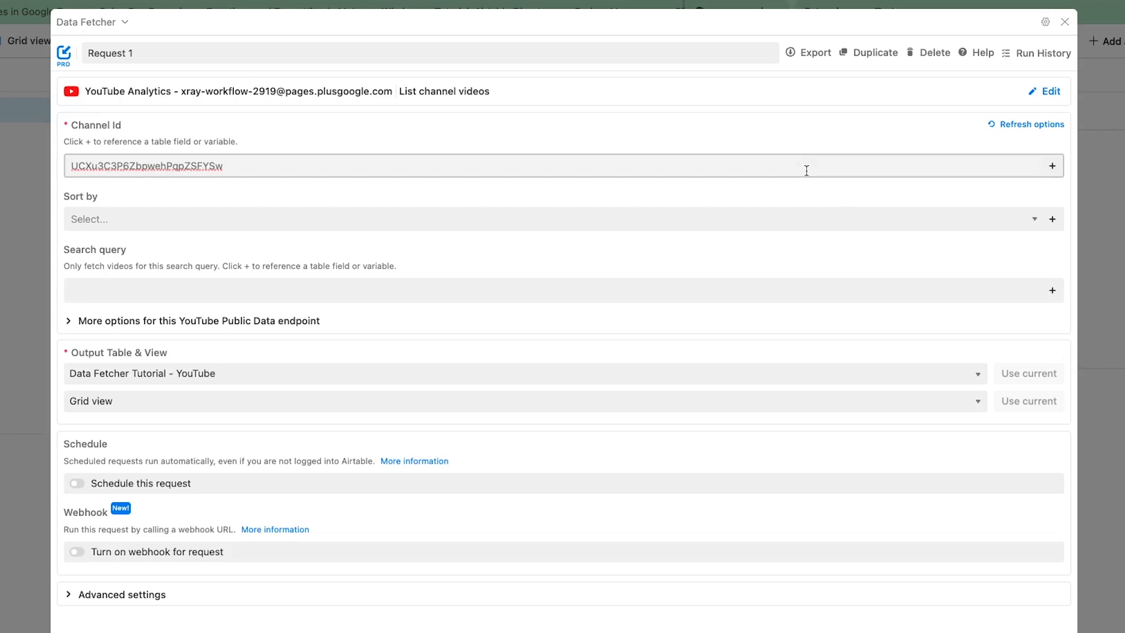
click(560, 219)
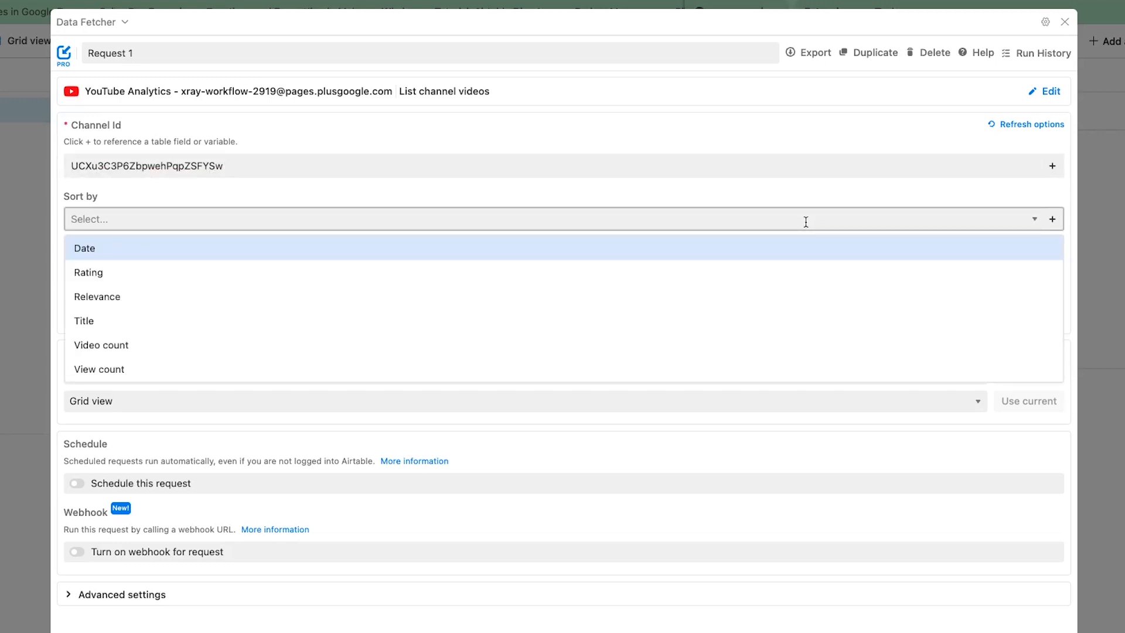
click(85, 247)
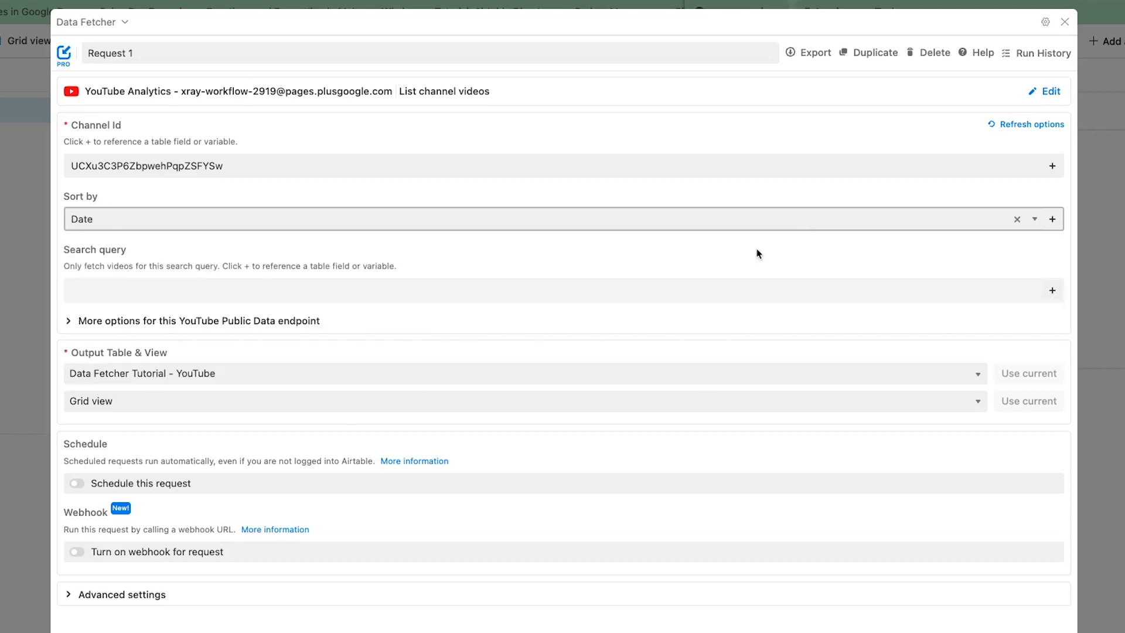
mouse_move(420, 291)
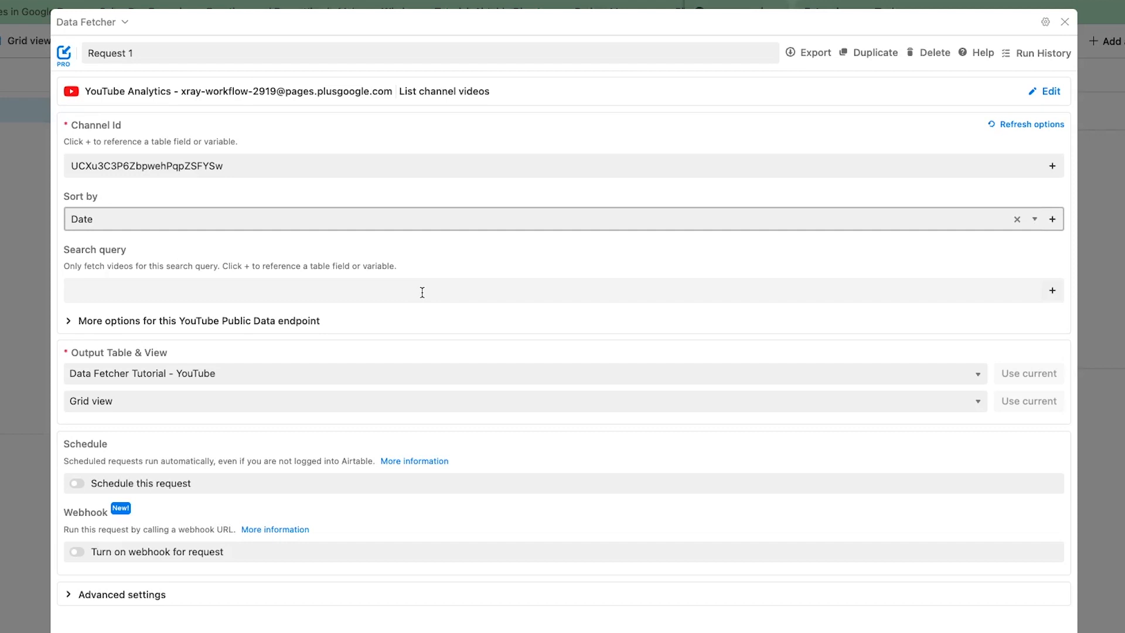
mouse_move(399, 395)
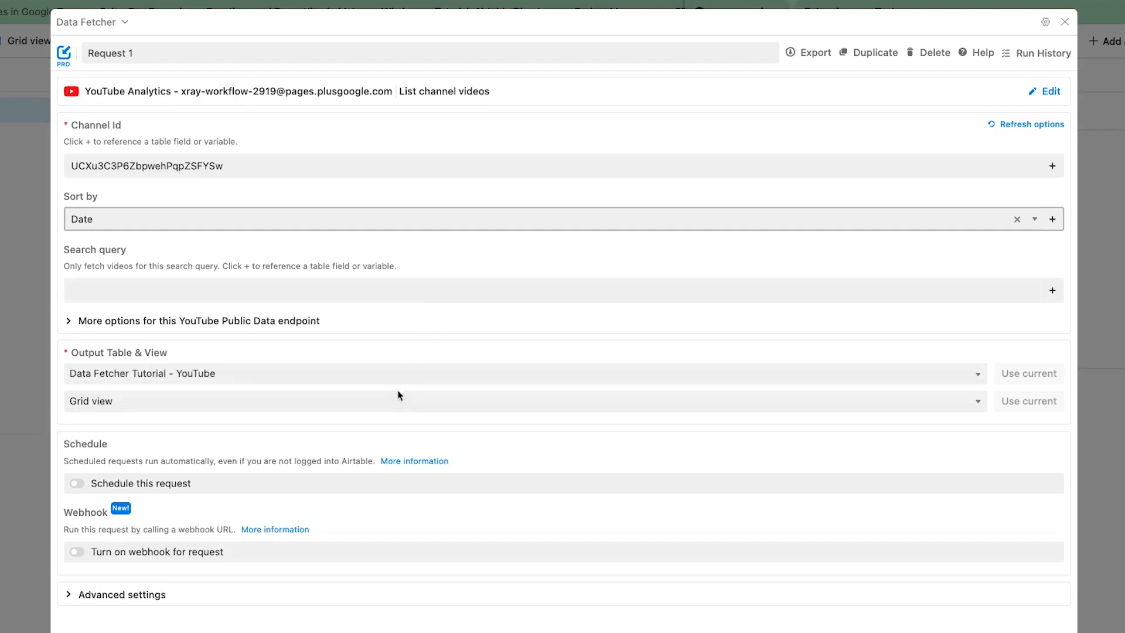
mouse_move(399, 401)
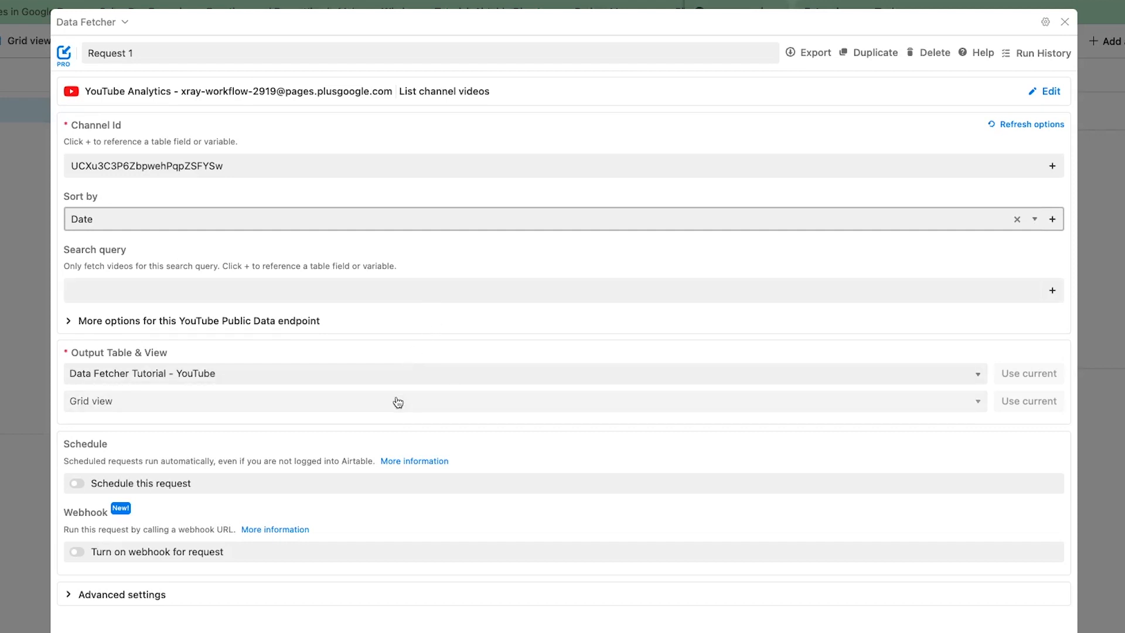
mouse_move(1037, 401)
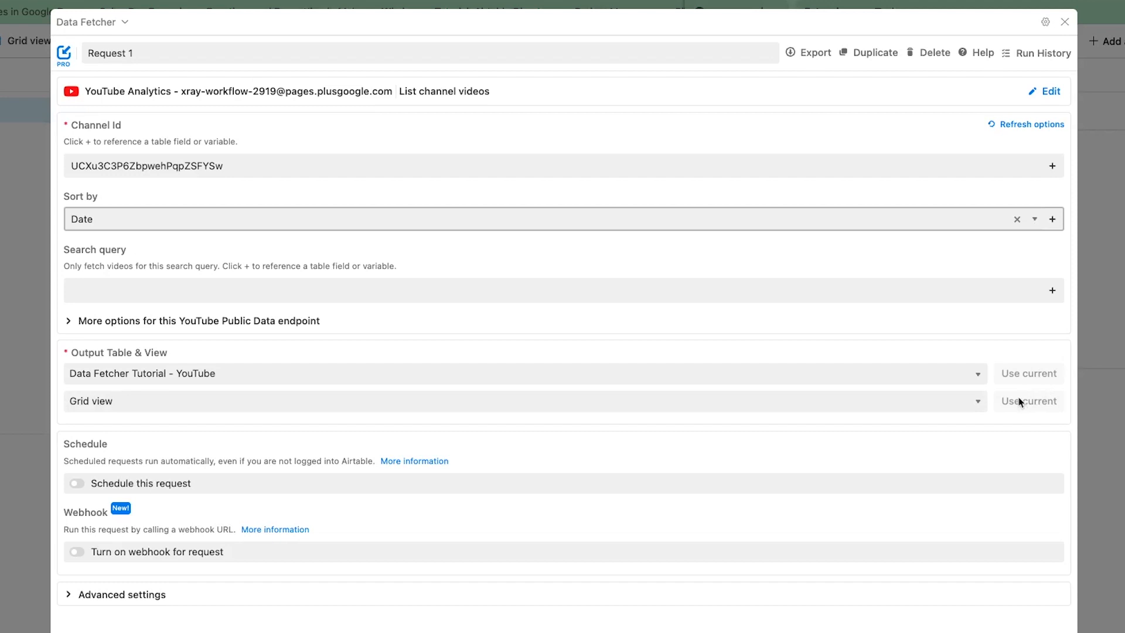
- Schedule the request weekly, then Save & Run and accept the output-table update warning
scroll(down, 3)
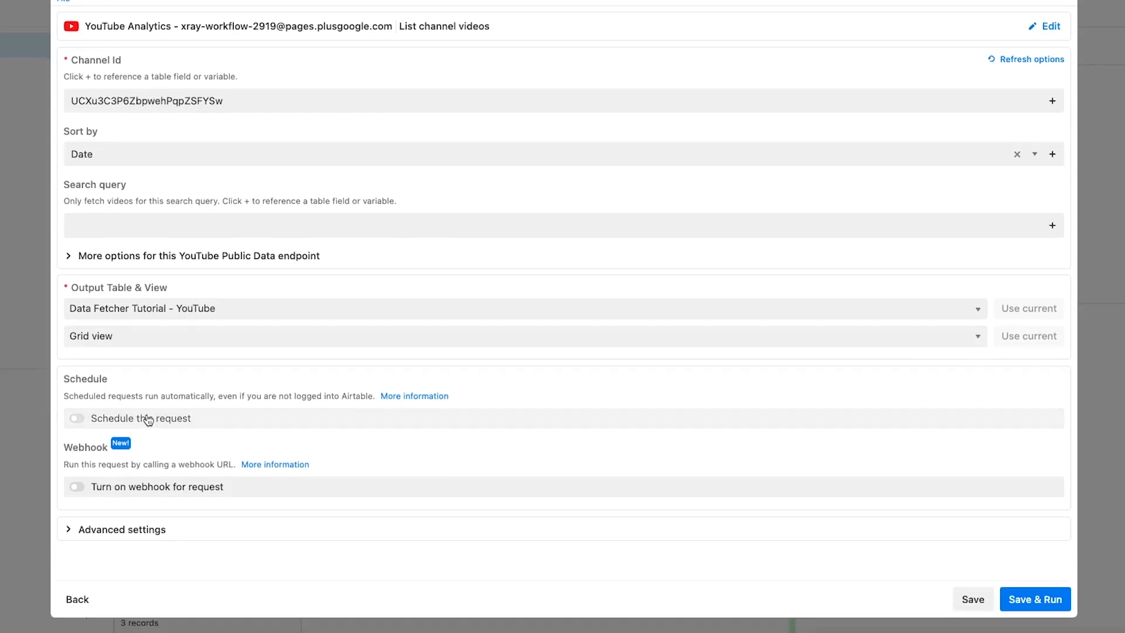
click(76, 419)
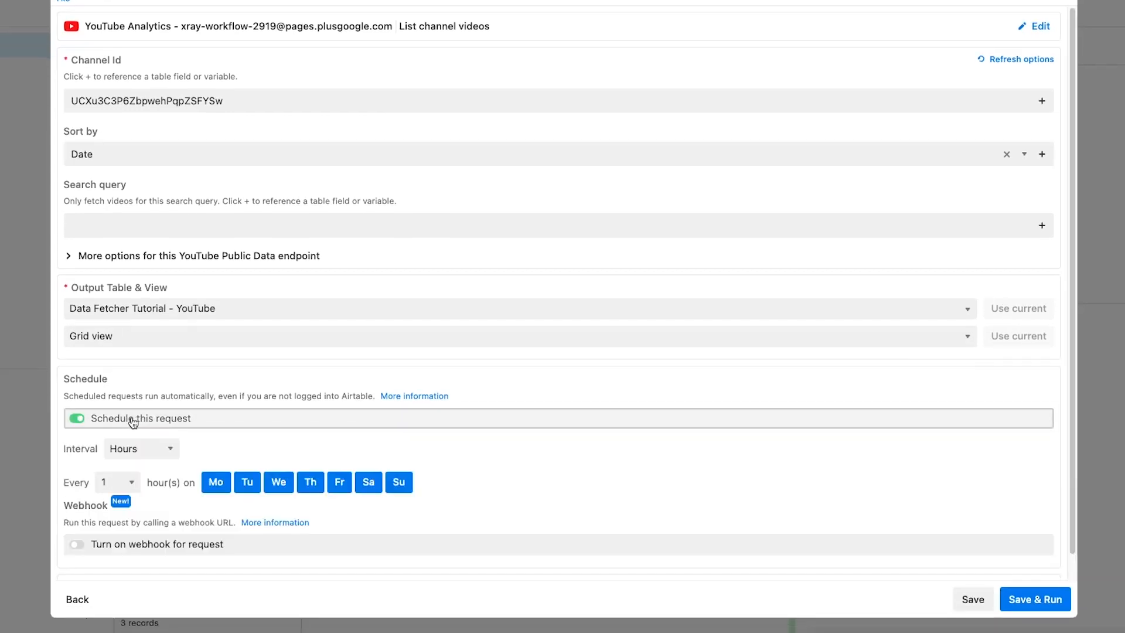
click(141, 449)
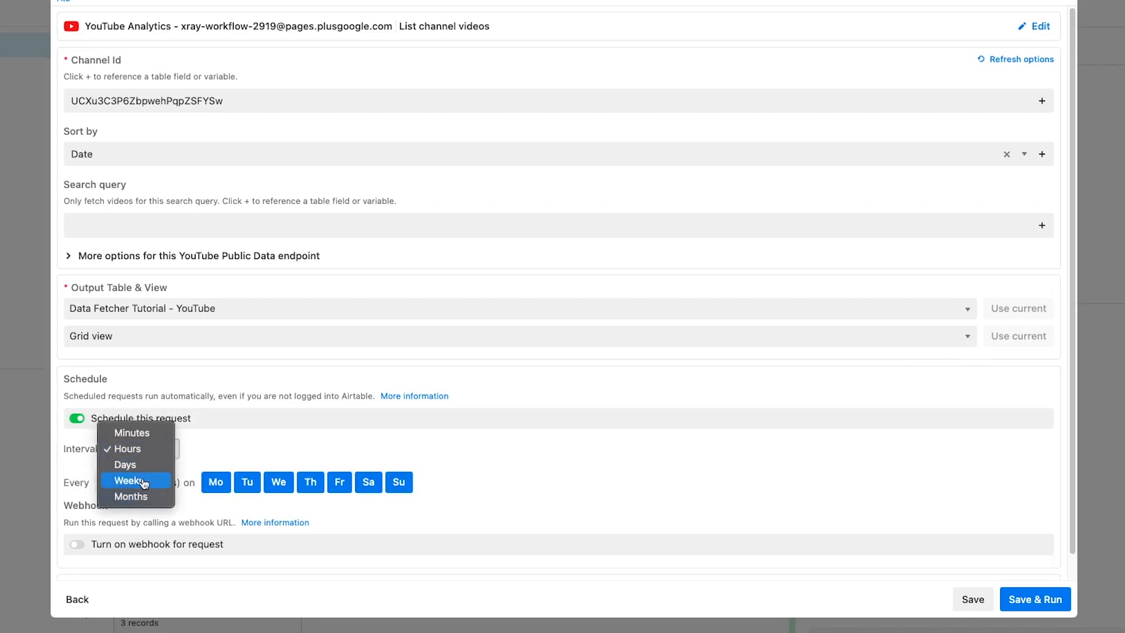
click(130, 480)
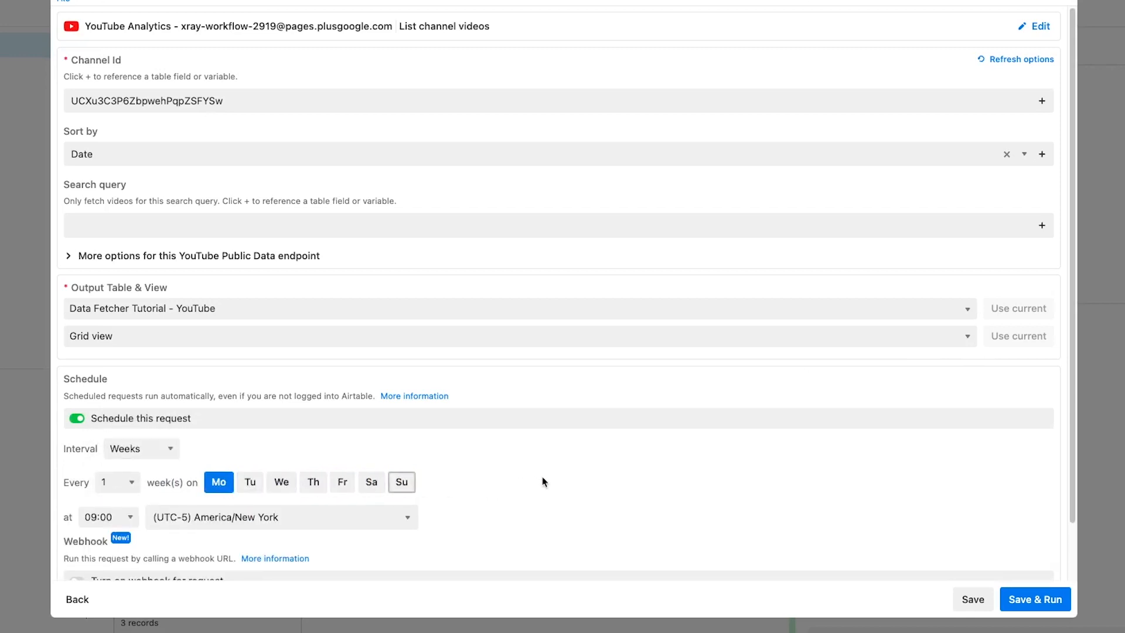
scroll(down, 3)
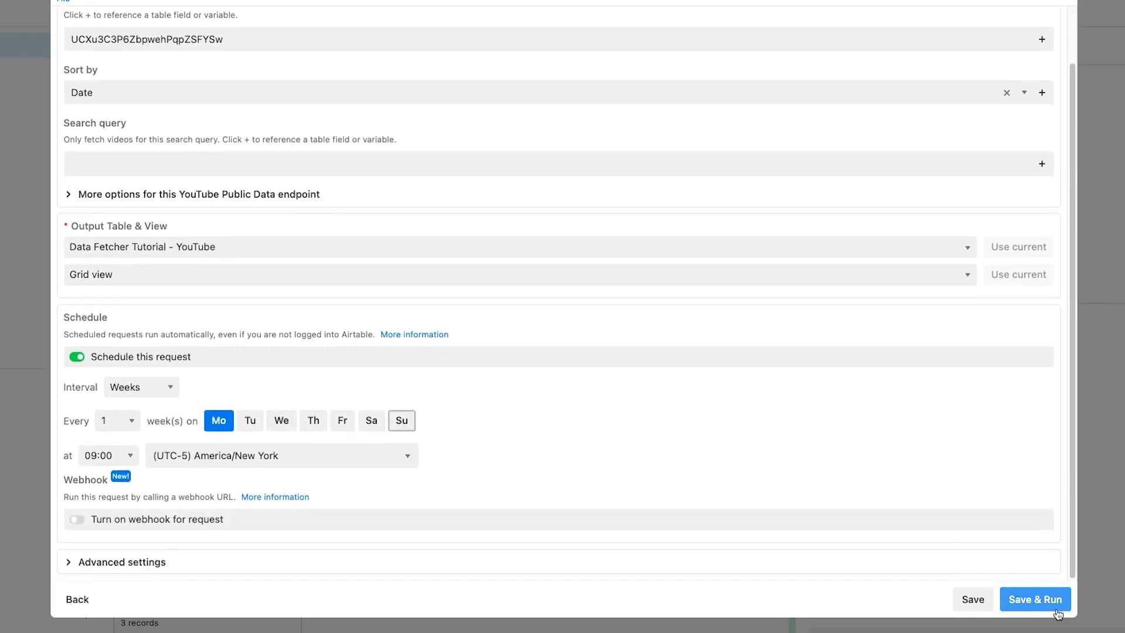
click(1035, 599)
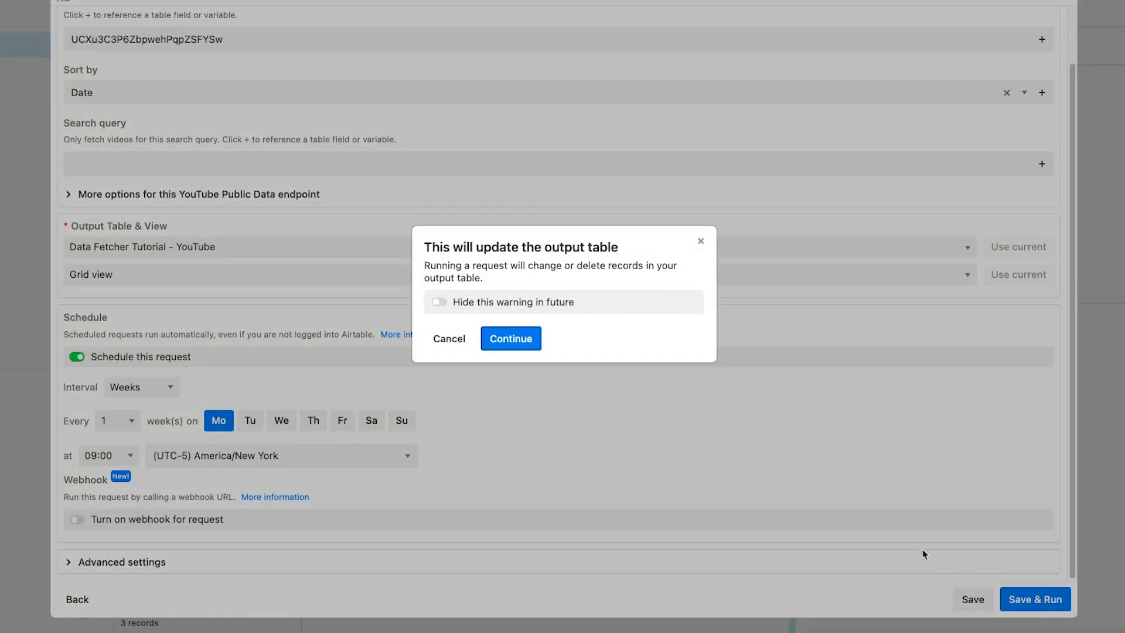
click(510, 338)
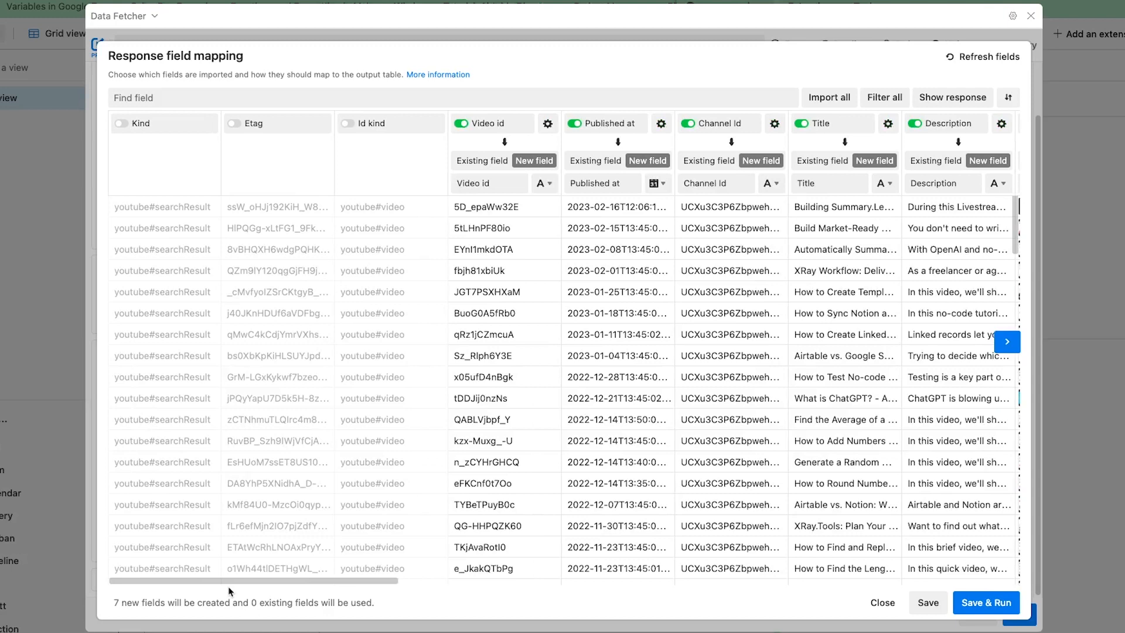
mouse_move(388, 535)
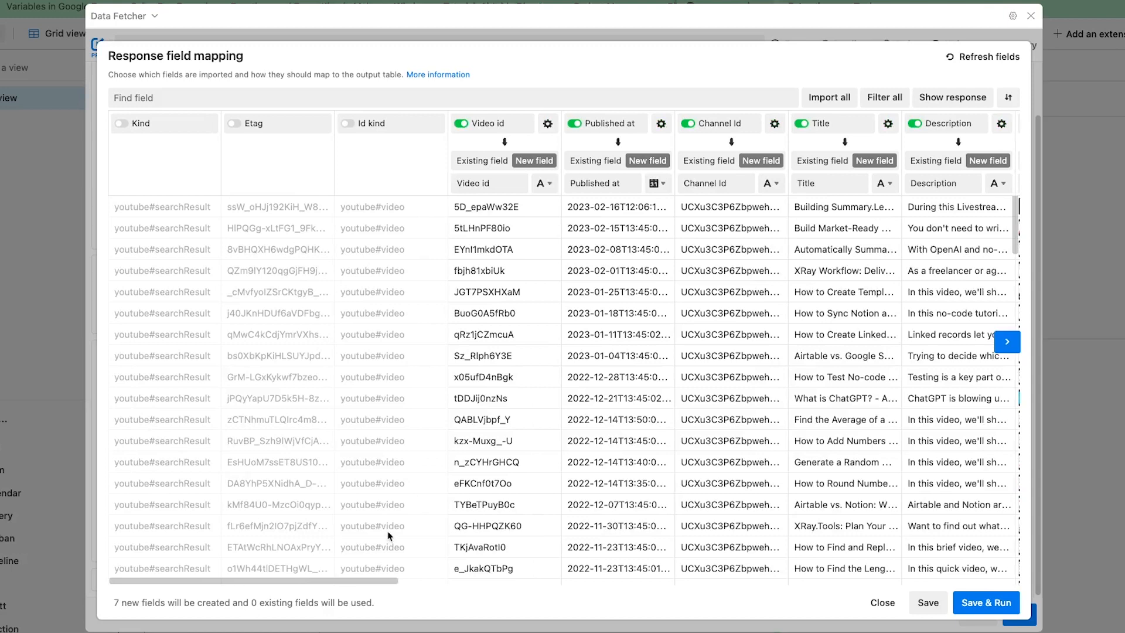
mouse_move(375, 572)
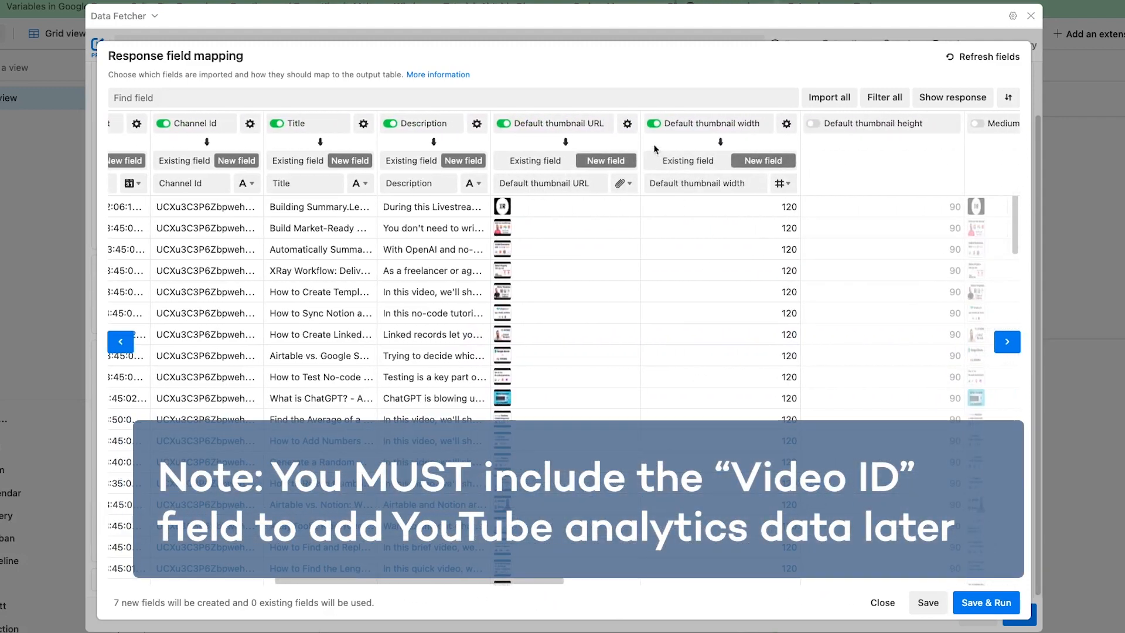
- Exclude Default thumbnail width from the field mapping and run the import of channel videos
click(654, 123)
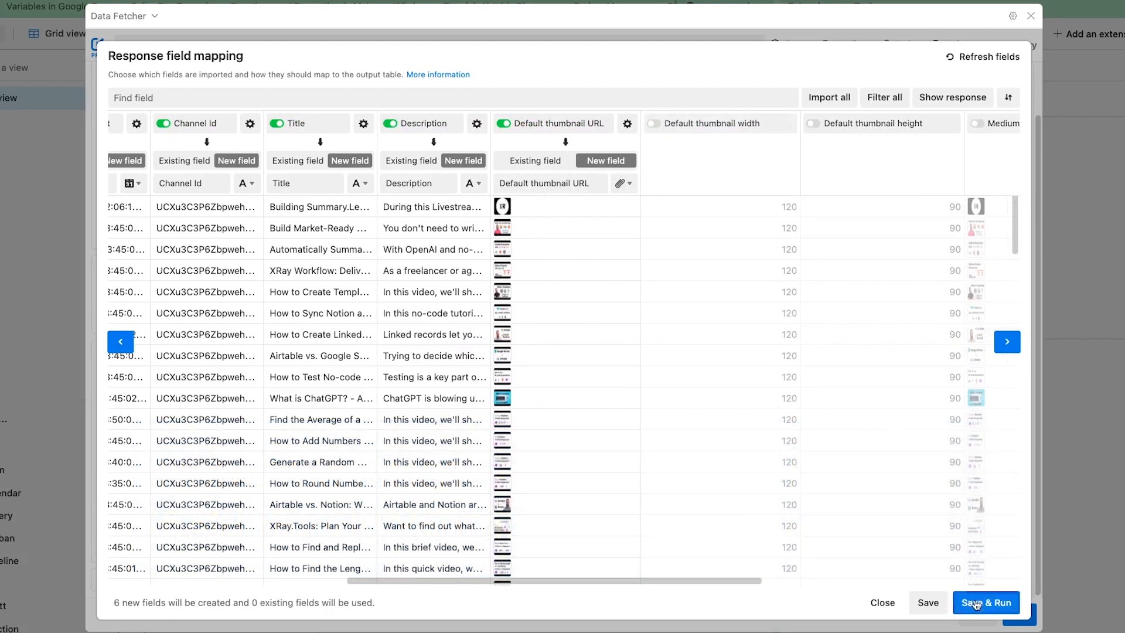
click(985, 602)
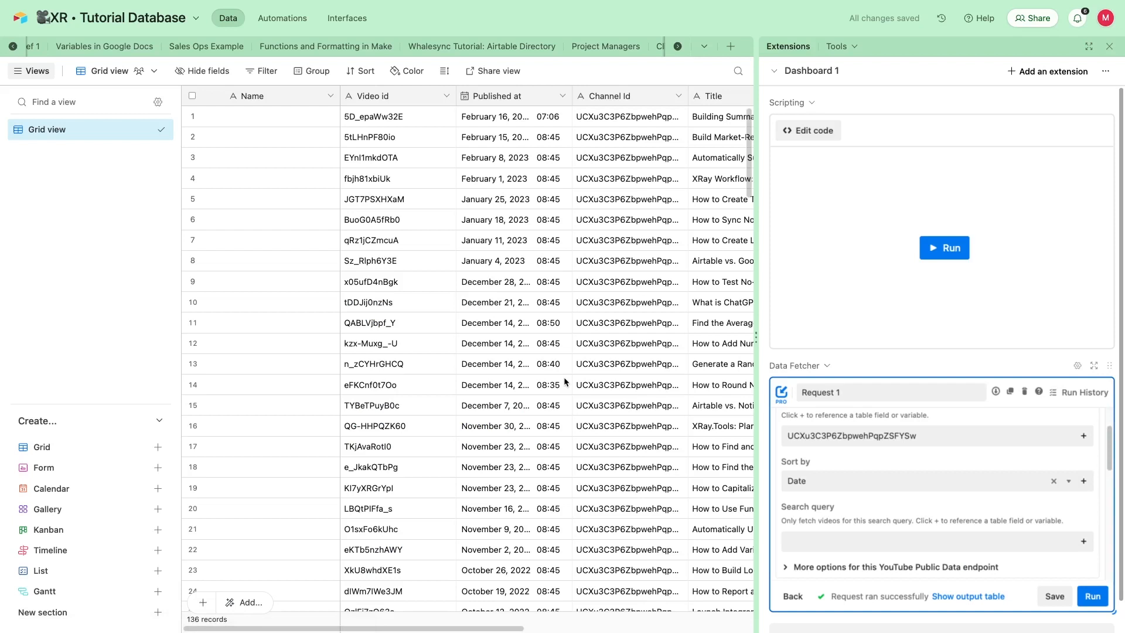
mouse_move(1111, 57)
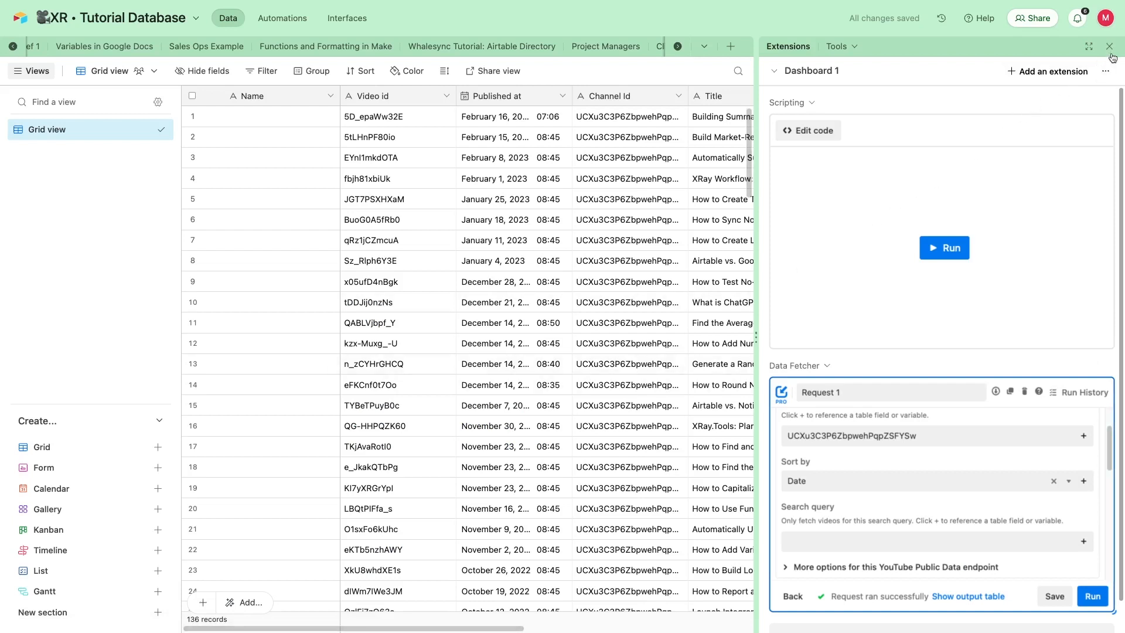
- Go back to the Requests list showing Request 1 running every week
click(1111, 45)
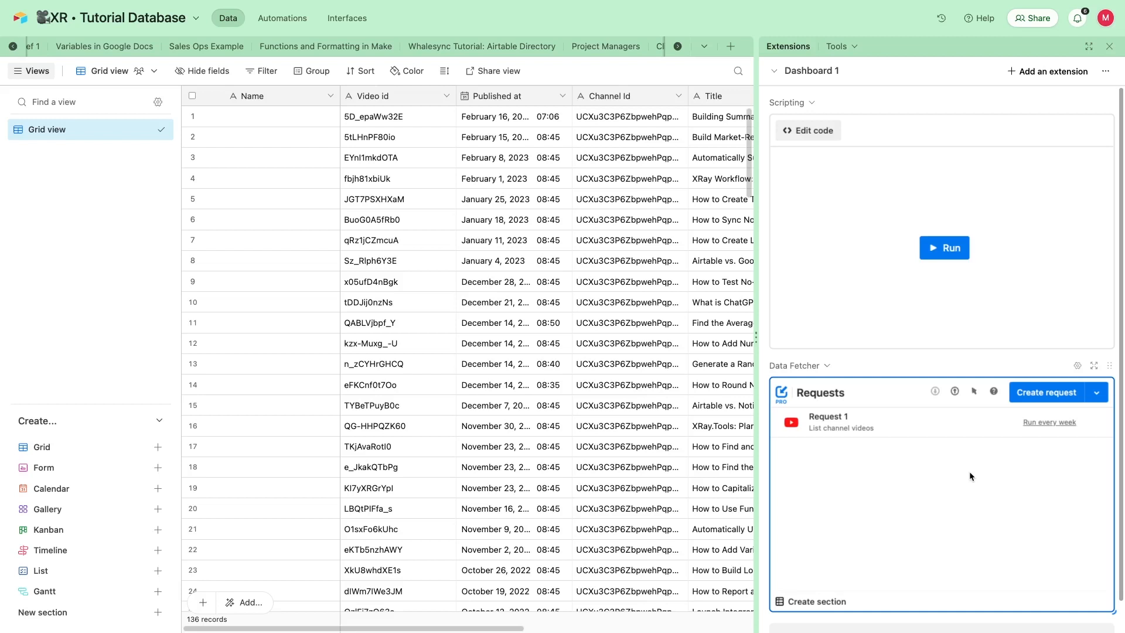
mouse_move(1046, 391)
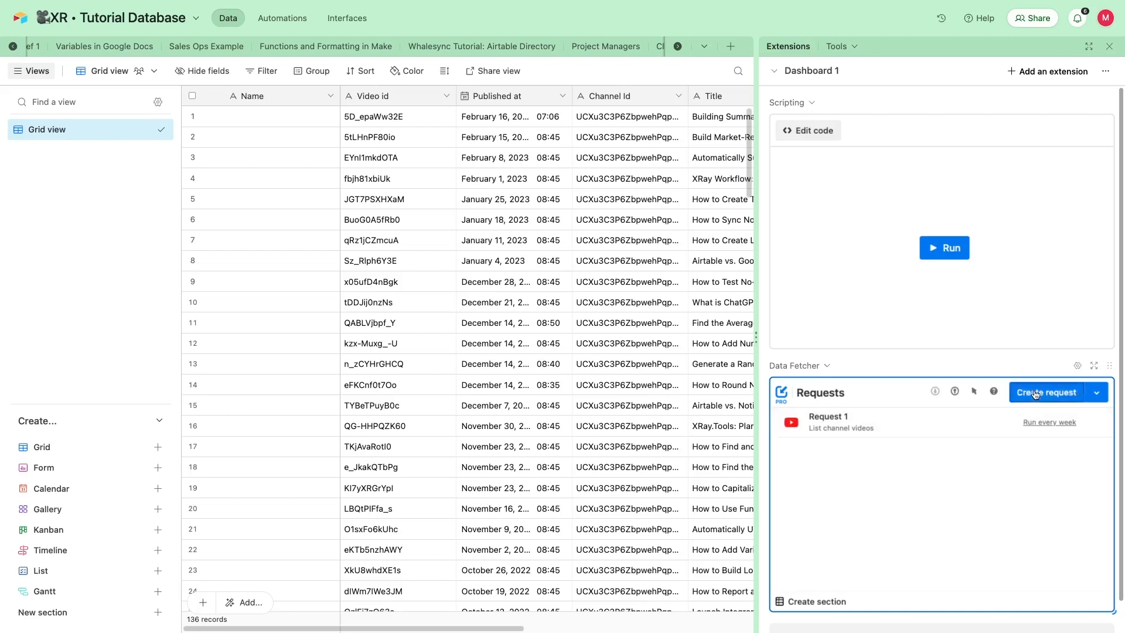
- Create Request 2 in fullscreen with YouTube Analytics as its application
click(1046, 392)
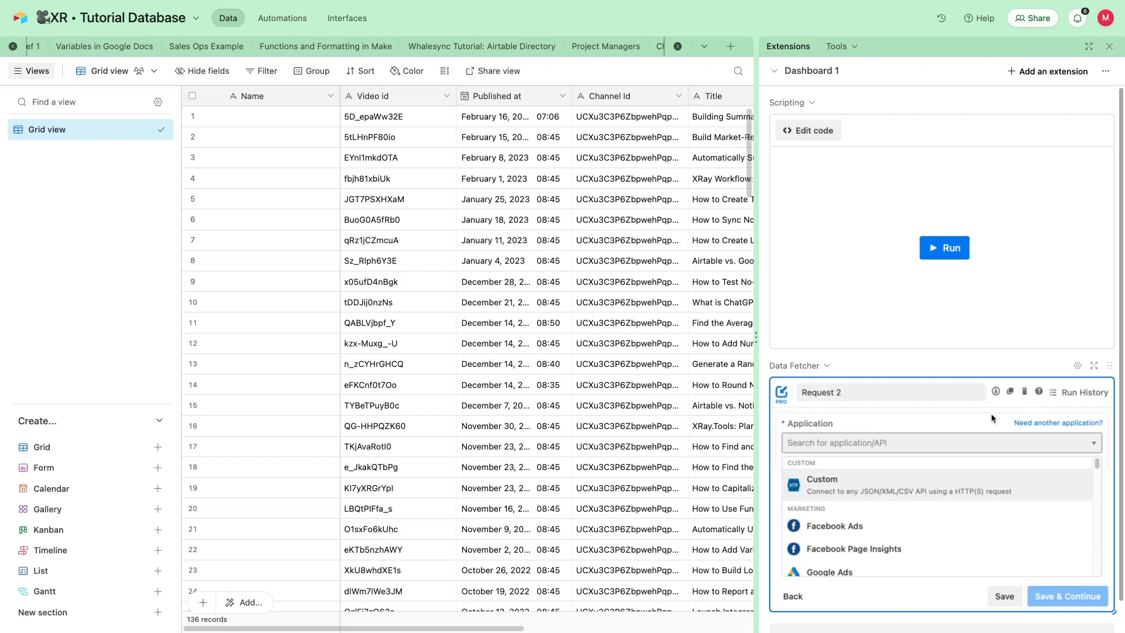
mouse_move(1094, 366)
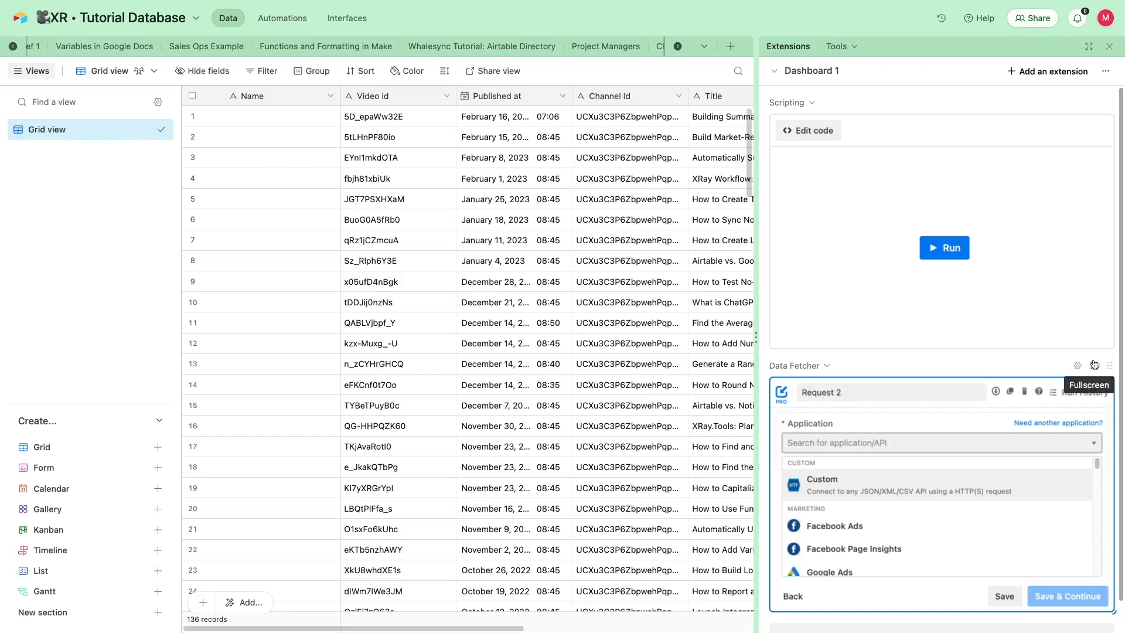
click(1094, 364)
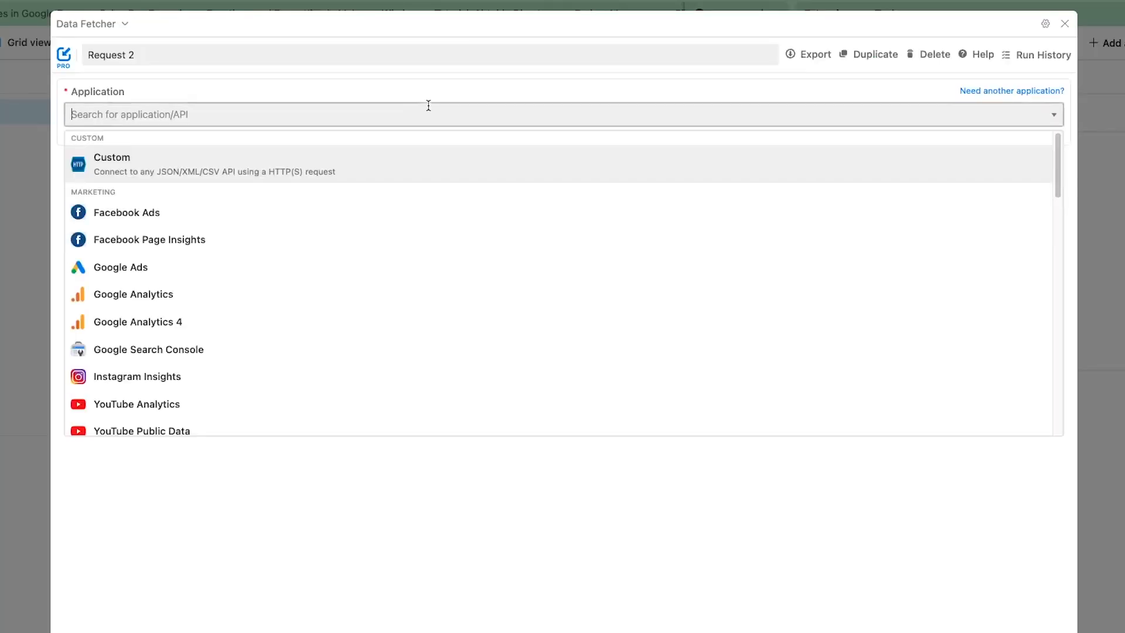
text(youtub)
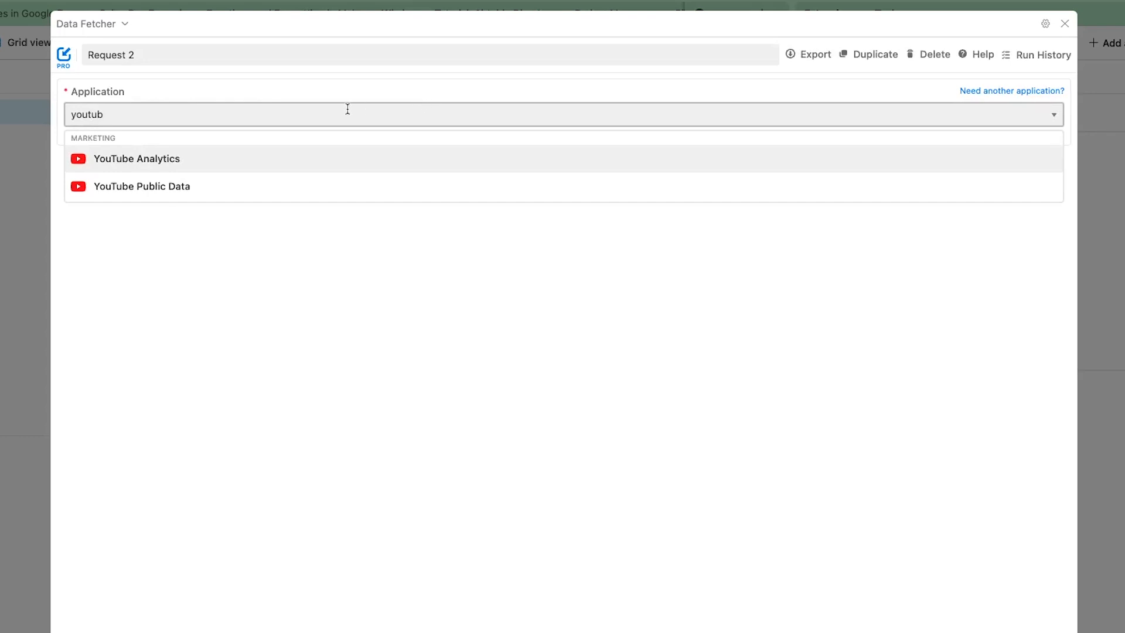
click(136, 158)
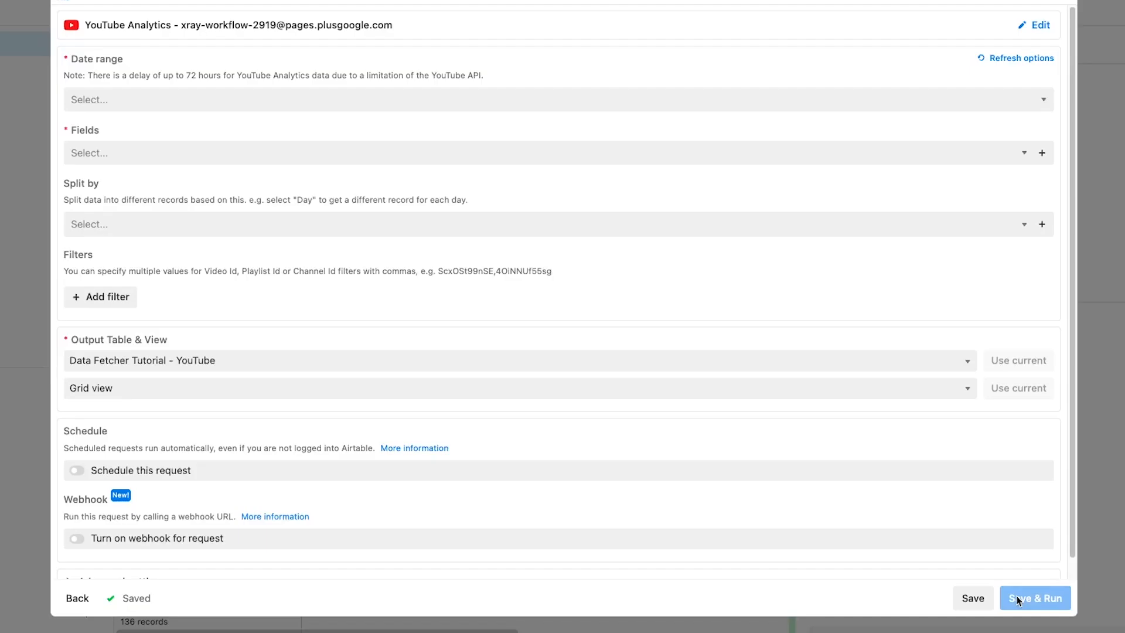
- Set date range Last 365 days, add Views and Subscribers gained, and split results by Video
click(545, 98)
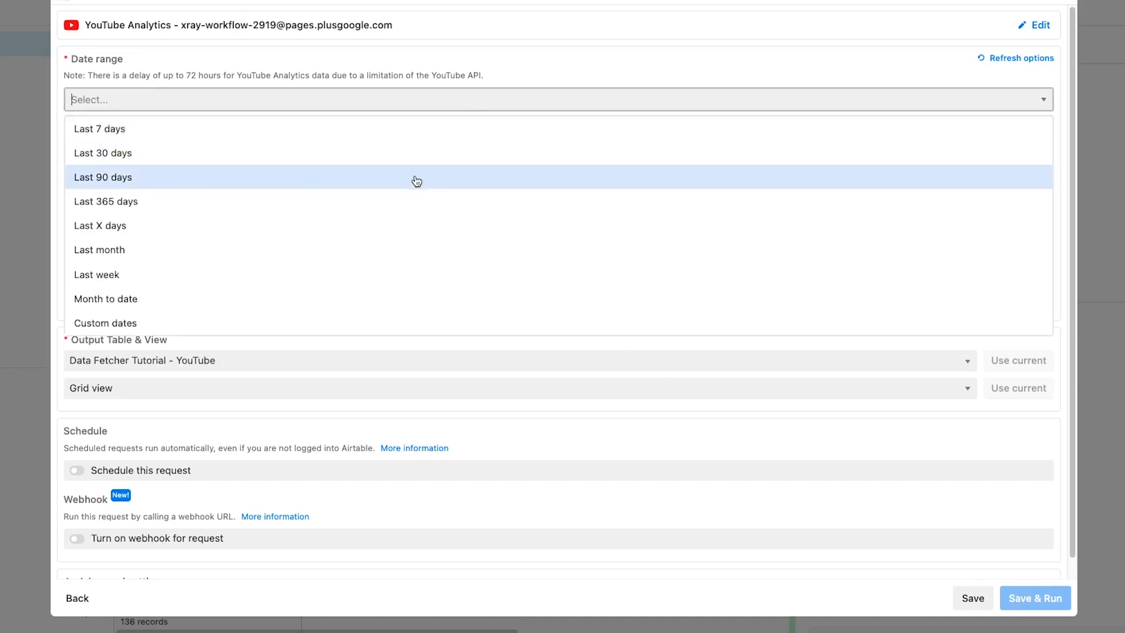
click(106, 200)
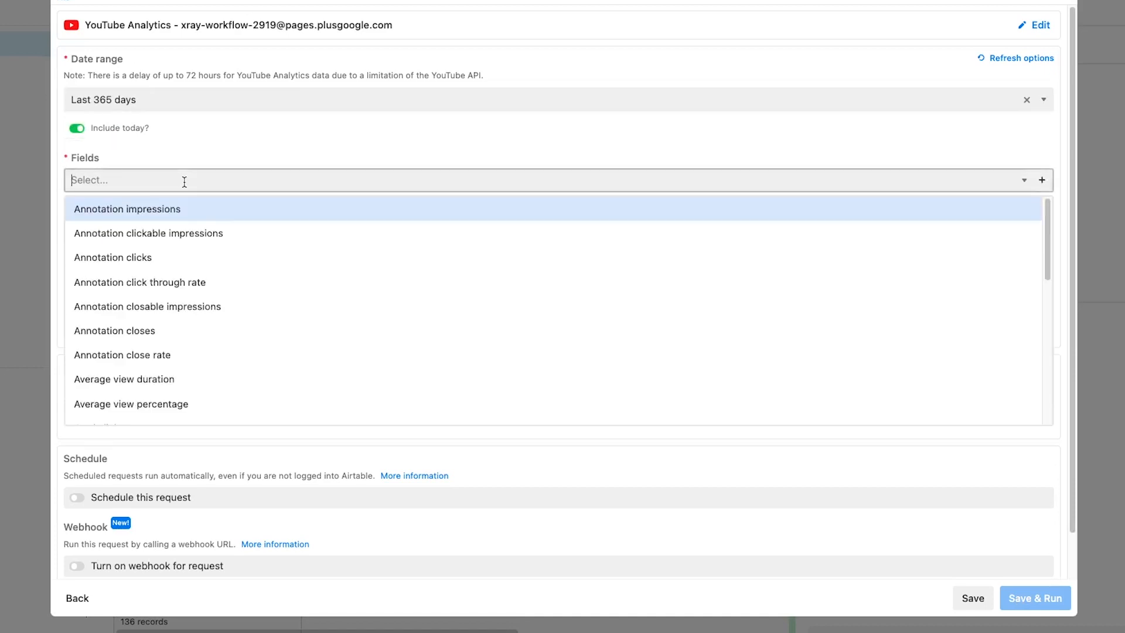
scroll(down, 3)
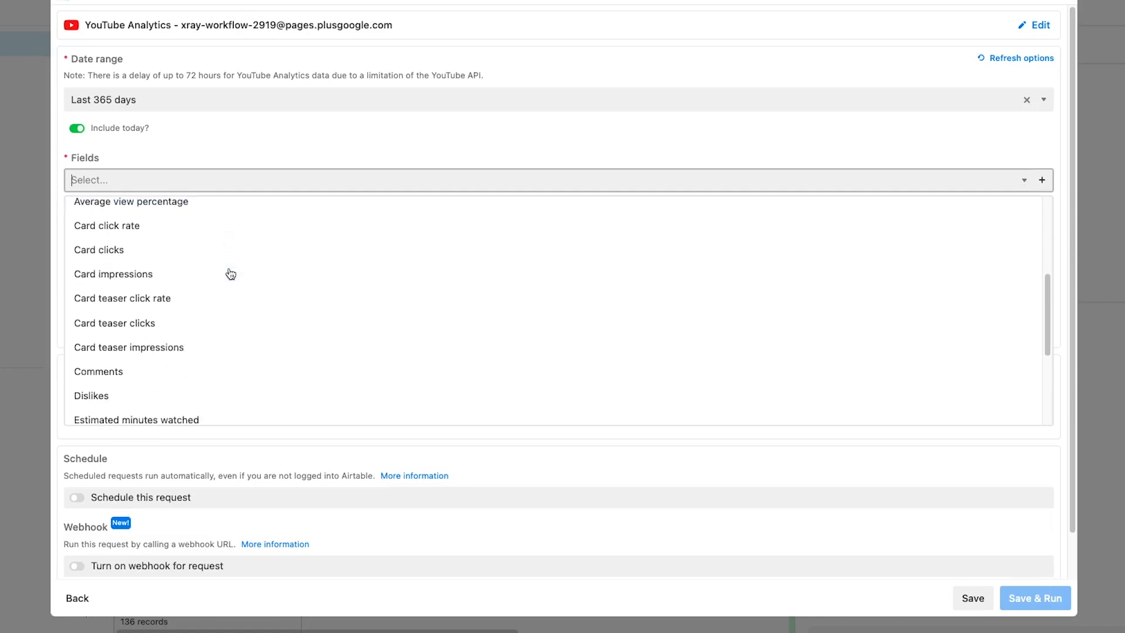
scroll(down, 3)
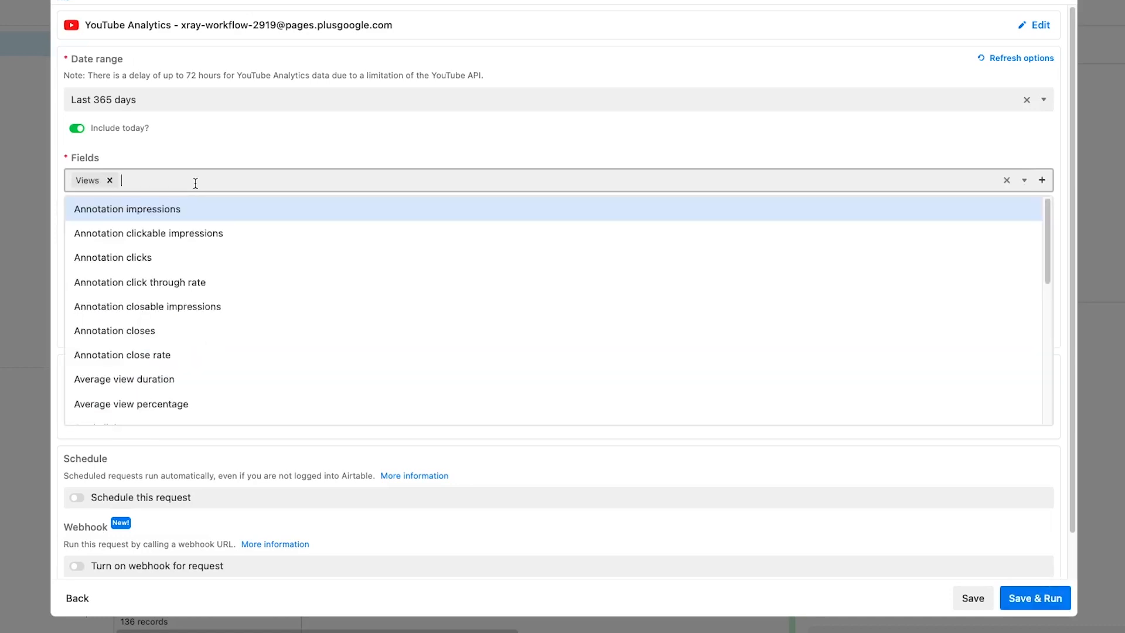
scroll(down, 3)
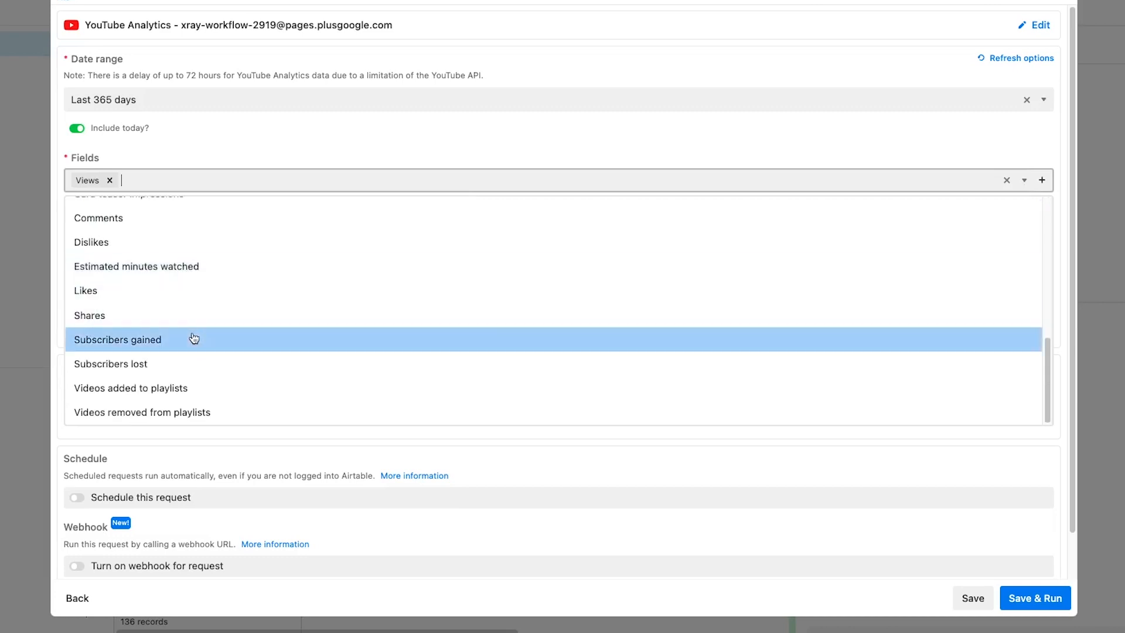
click(118, 340)
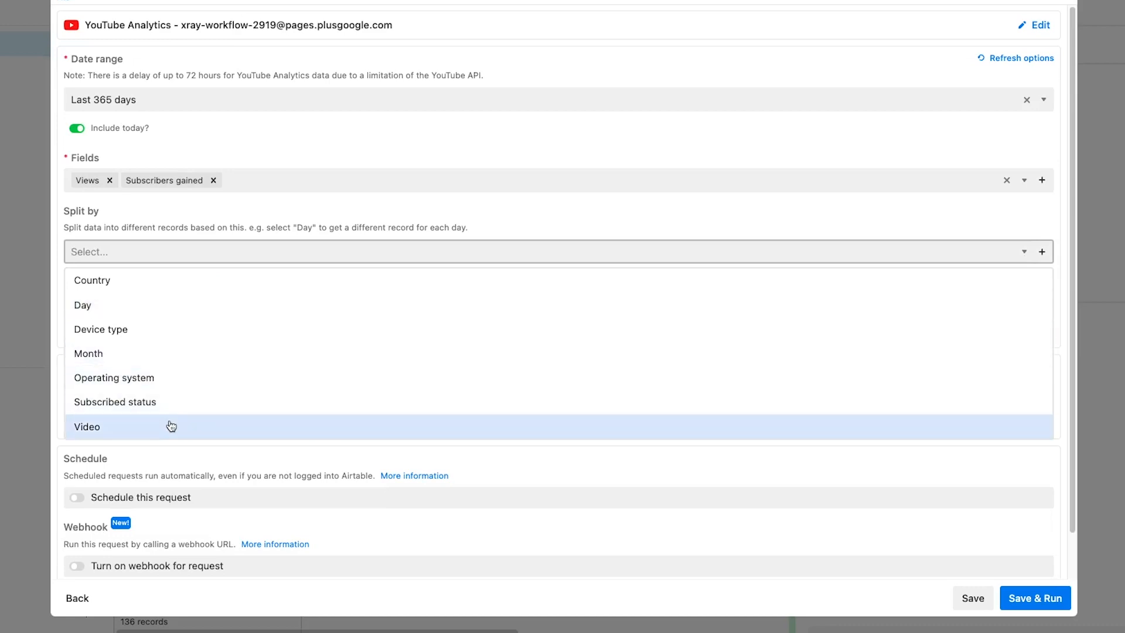
mouse_move(170, 427)
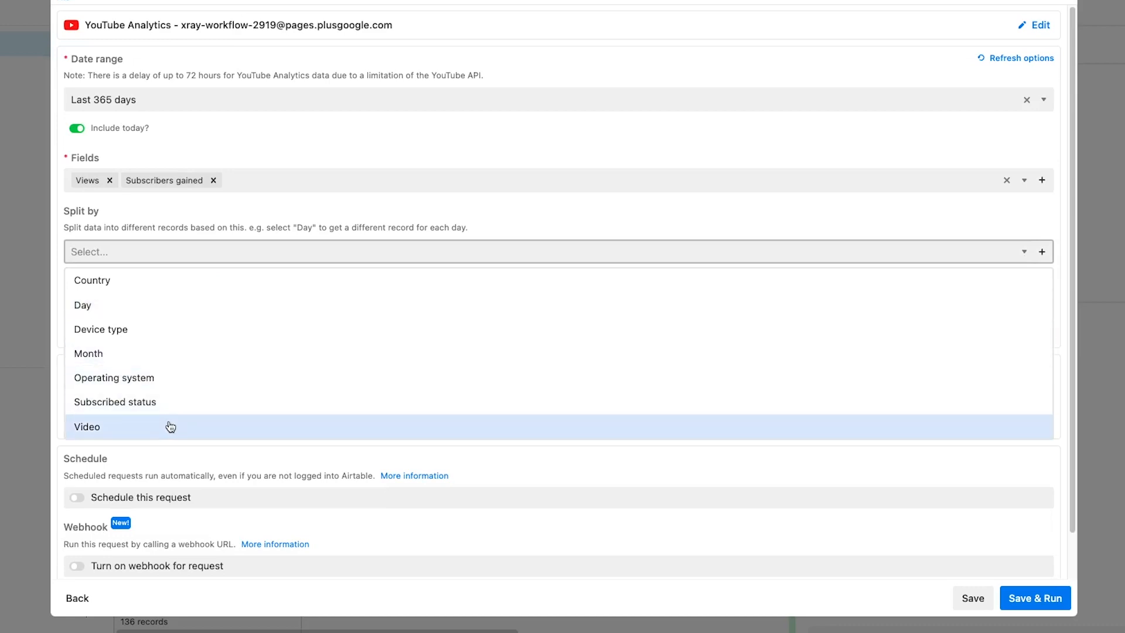
click(86, 427)
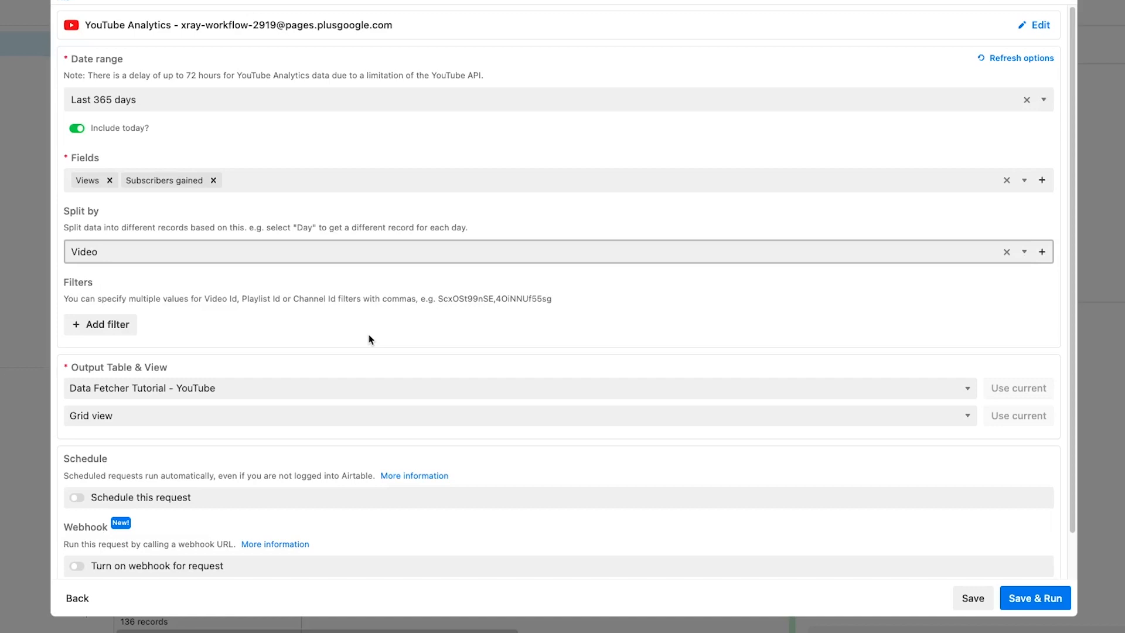
scroll(down, 3)
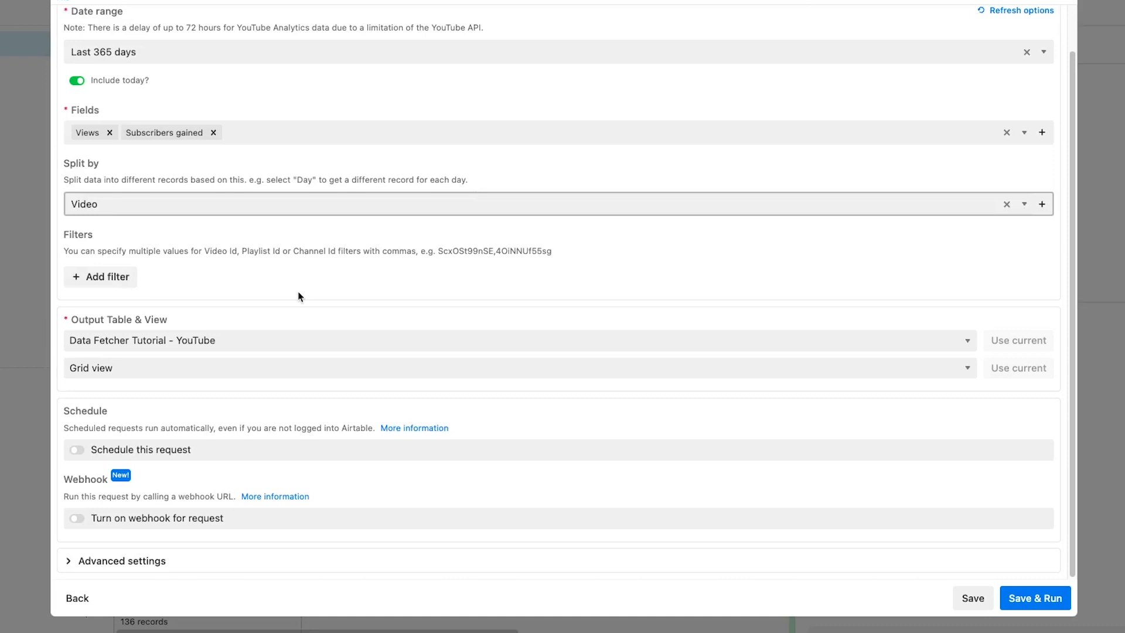
mouse_move(280, 363)
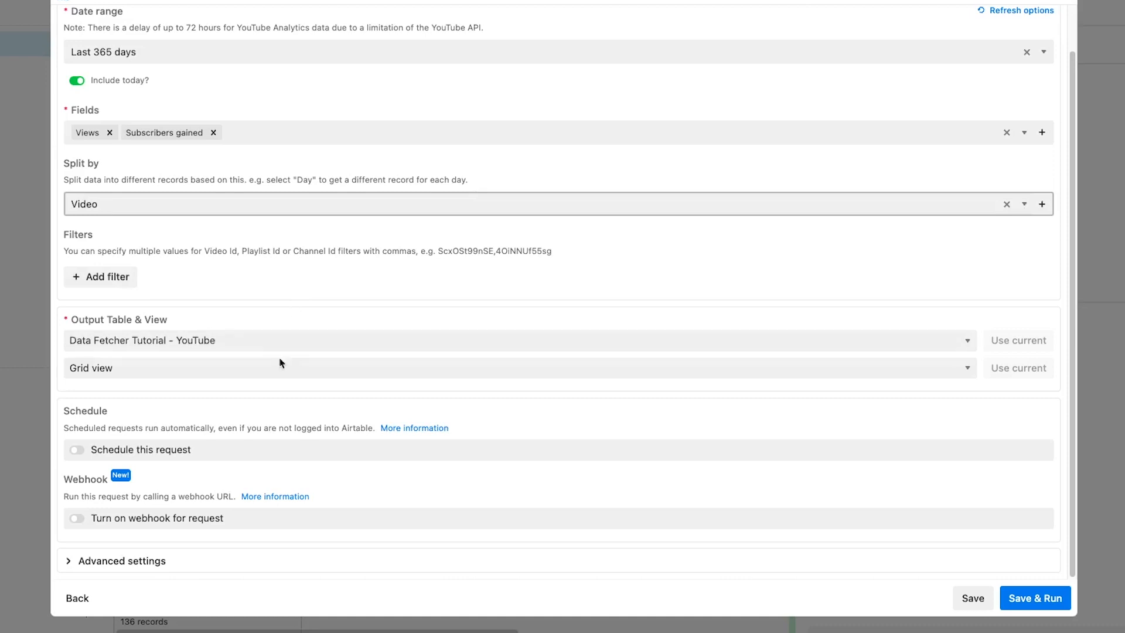
- In Advanced settings set Write Mode to Update matched on Video id, then Save & Run
click(120, 561)
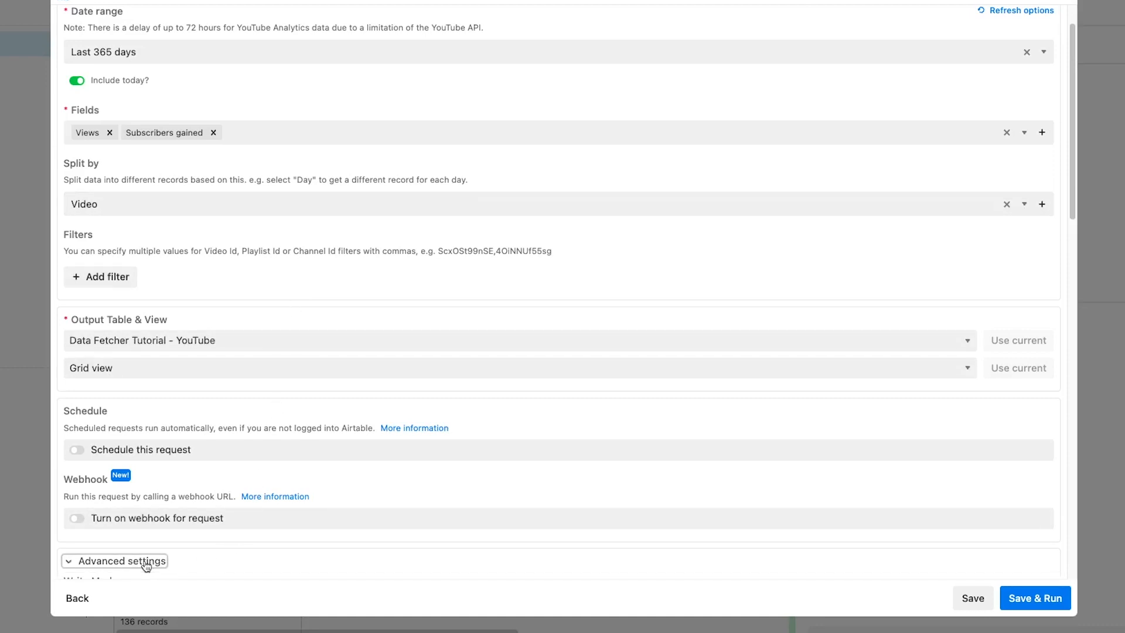
click(122, 560)
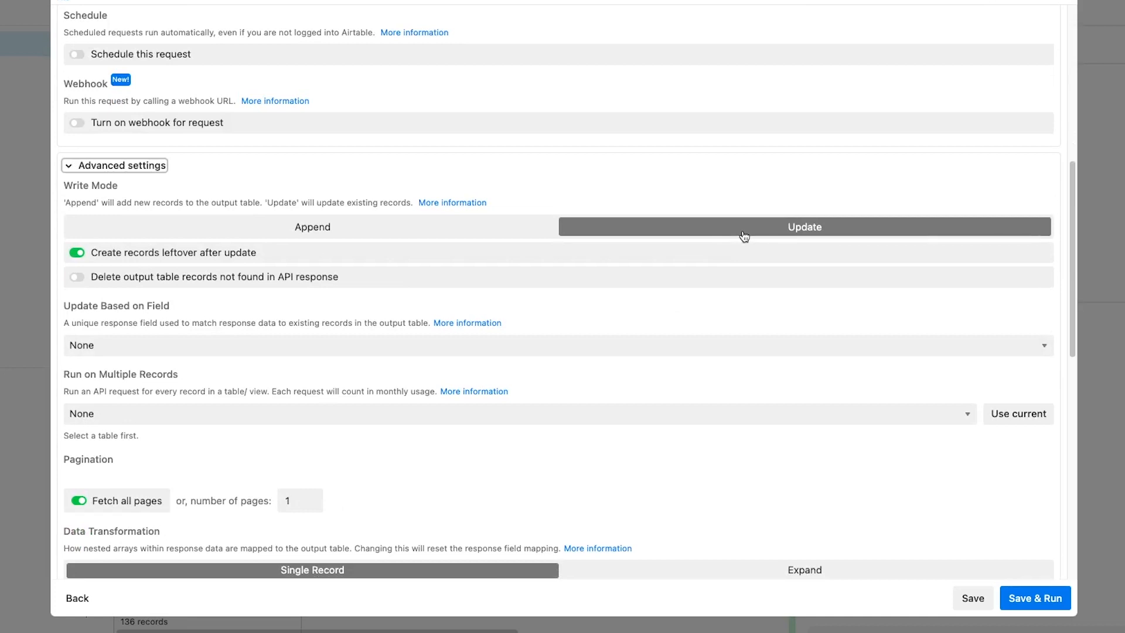
click(556, 344)
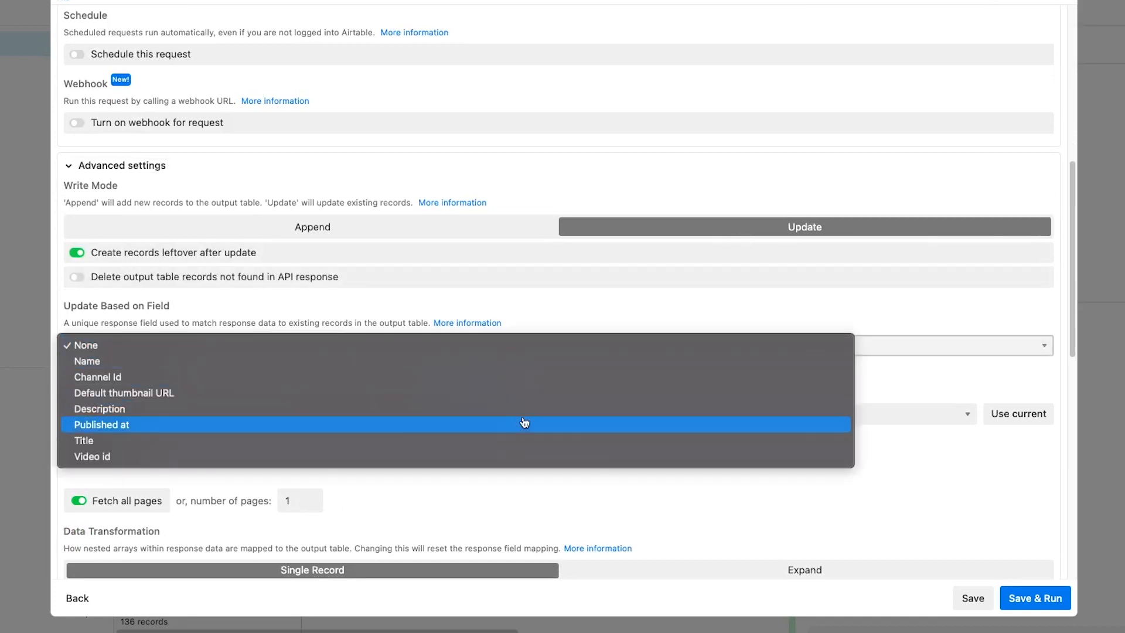
click(91, 456)
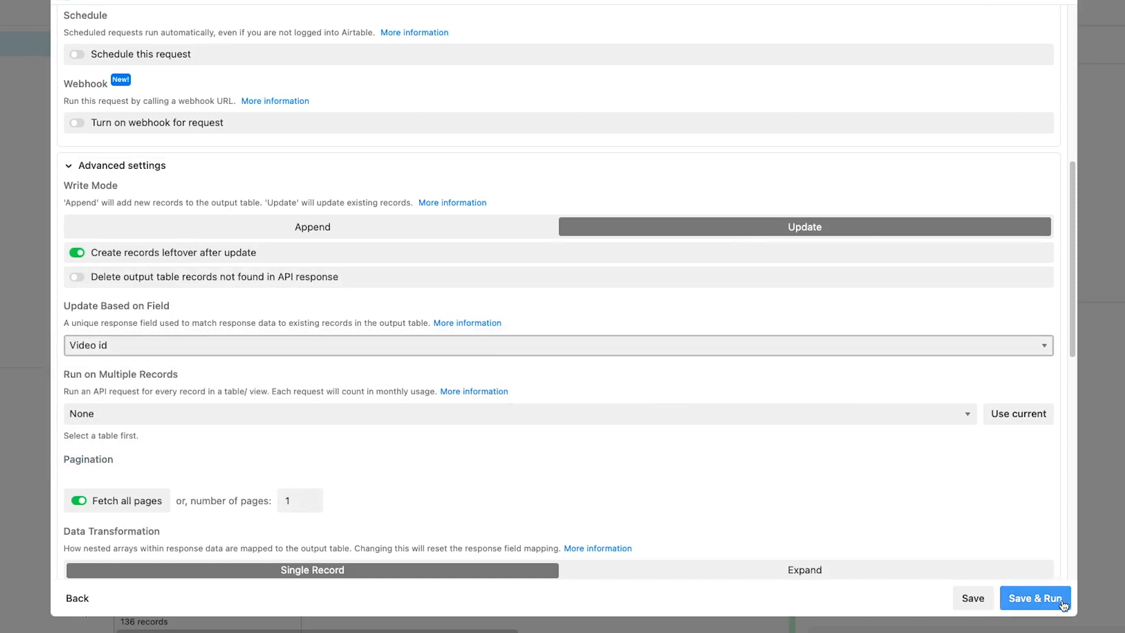
click(1034, 597)
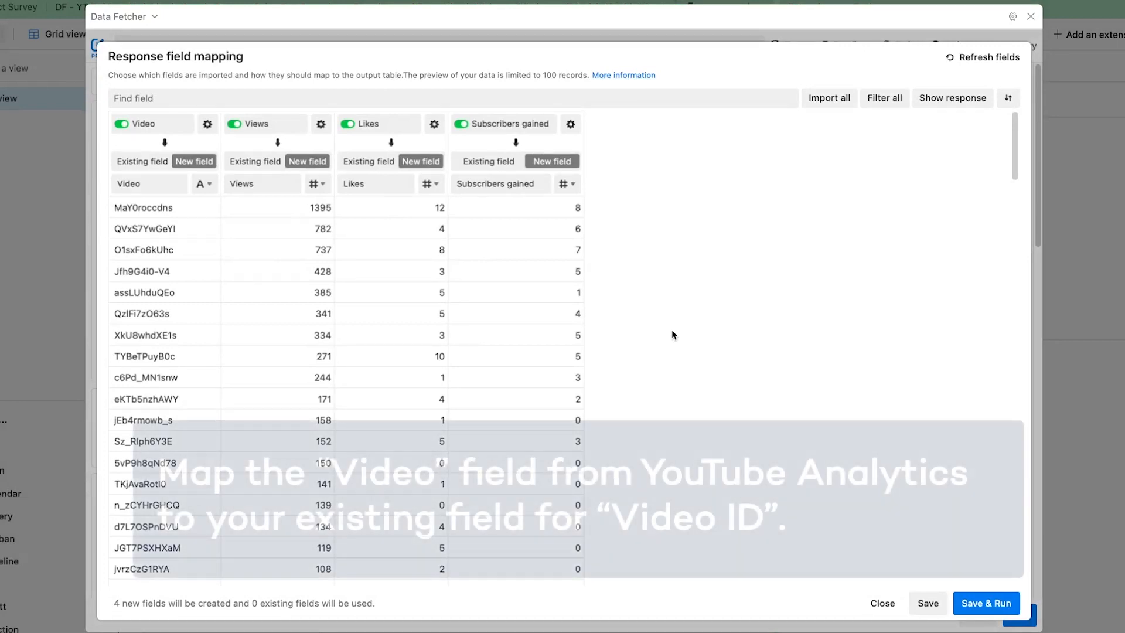
- Map the Video response column to the existing Video id field, then save and run to create Views, Likes and Subscribers gained
click(141, 161)
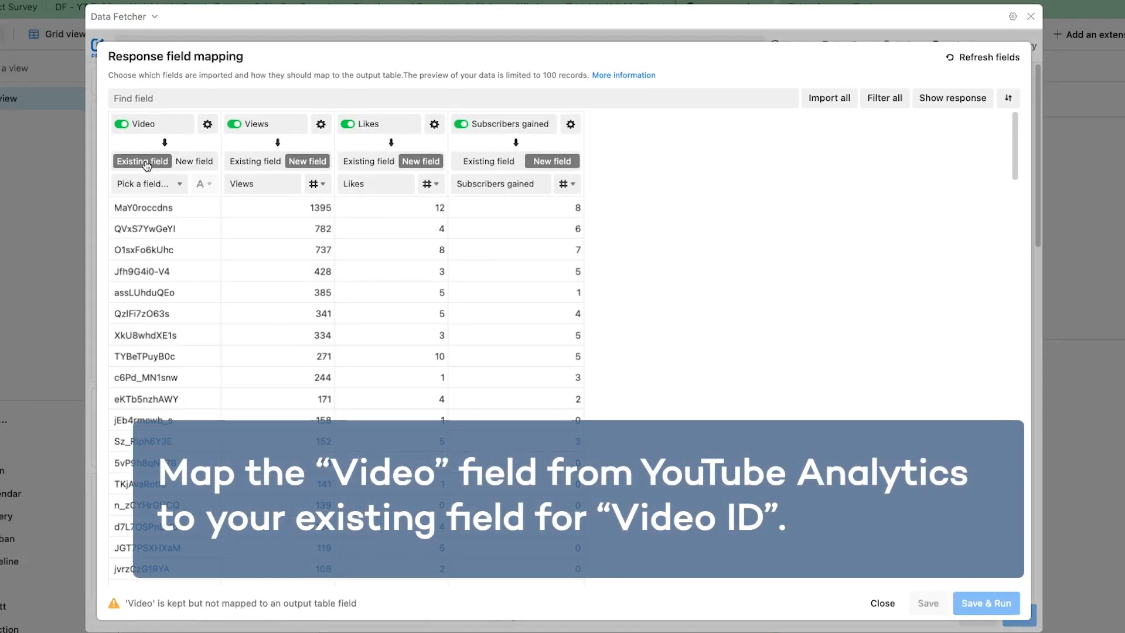
click(149, 184)
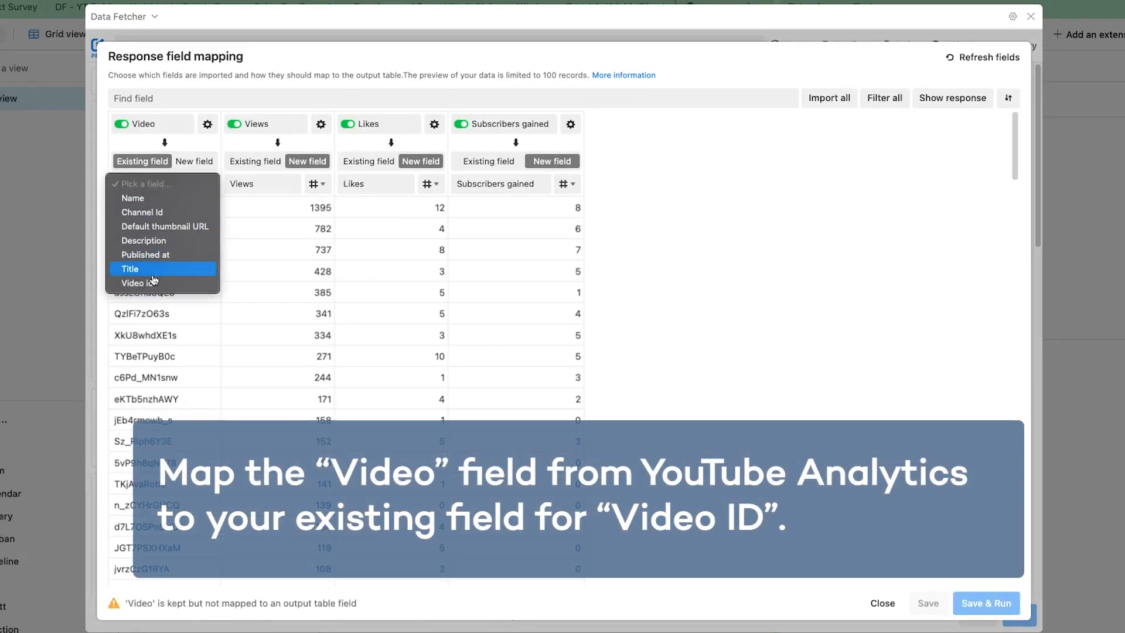
click(137, 282)
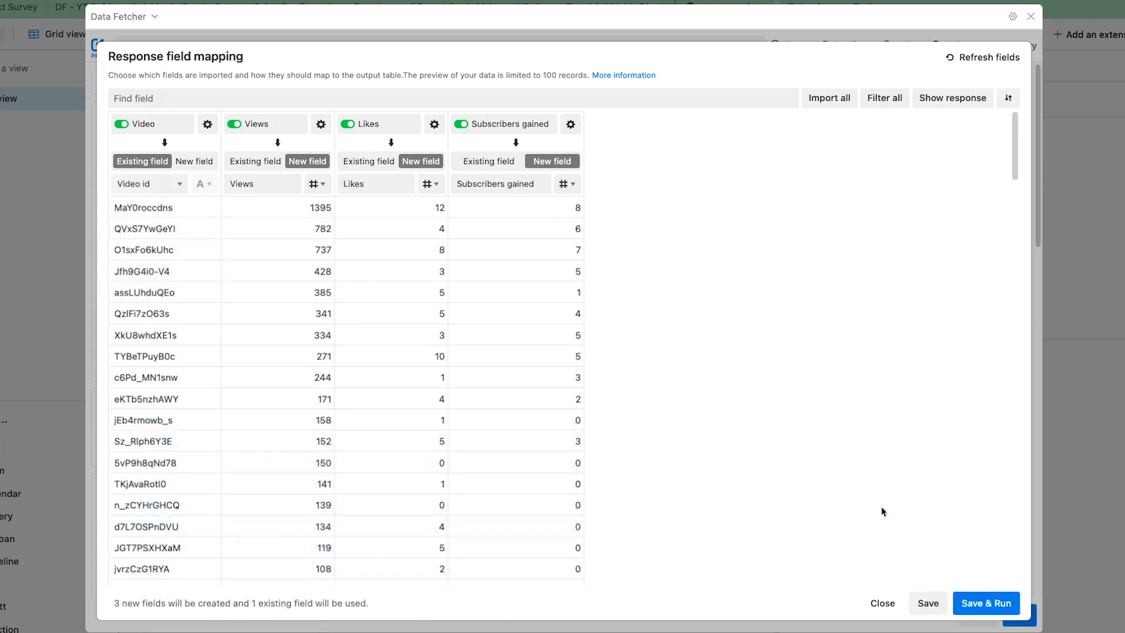
click(985, 602)
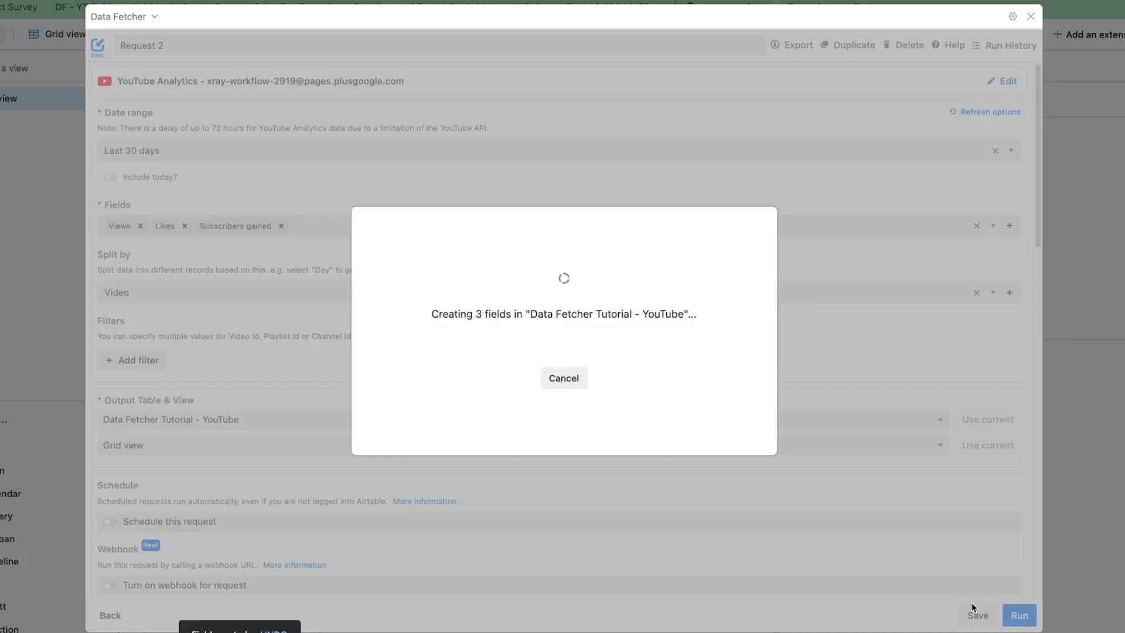